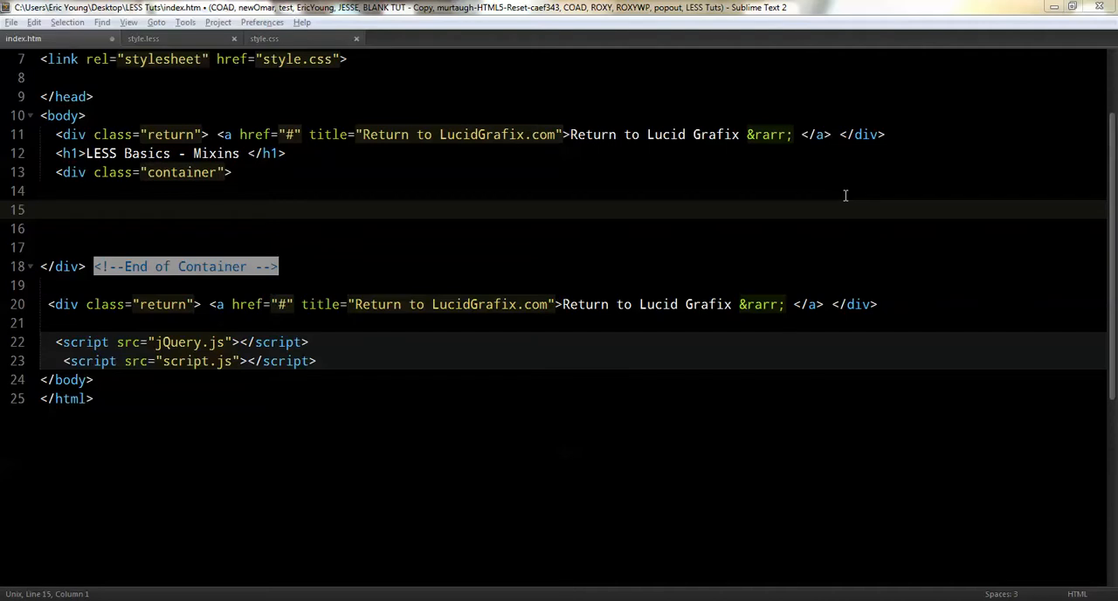
mouse_move(116, 202)
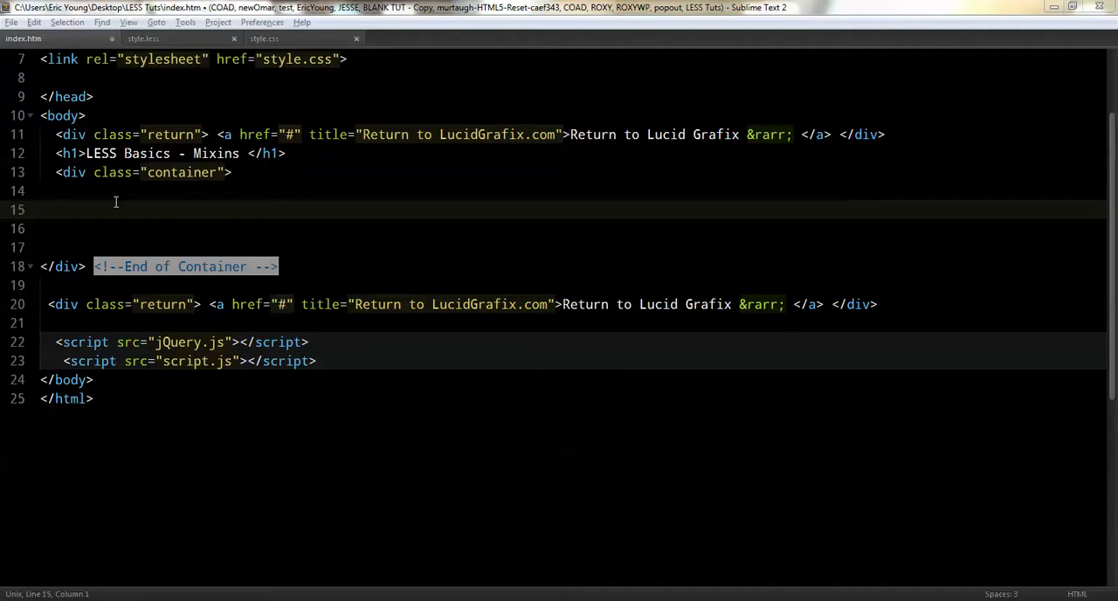
Step: Add <button>Push Me!</button> inside the container div of index.htm
text(butt)
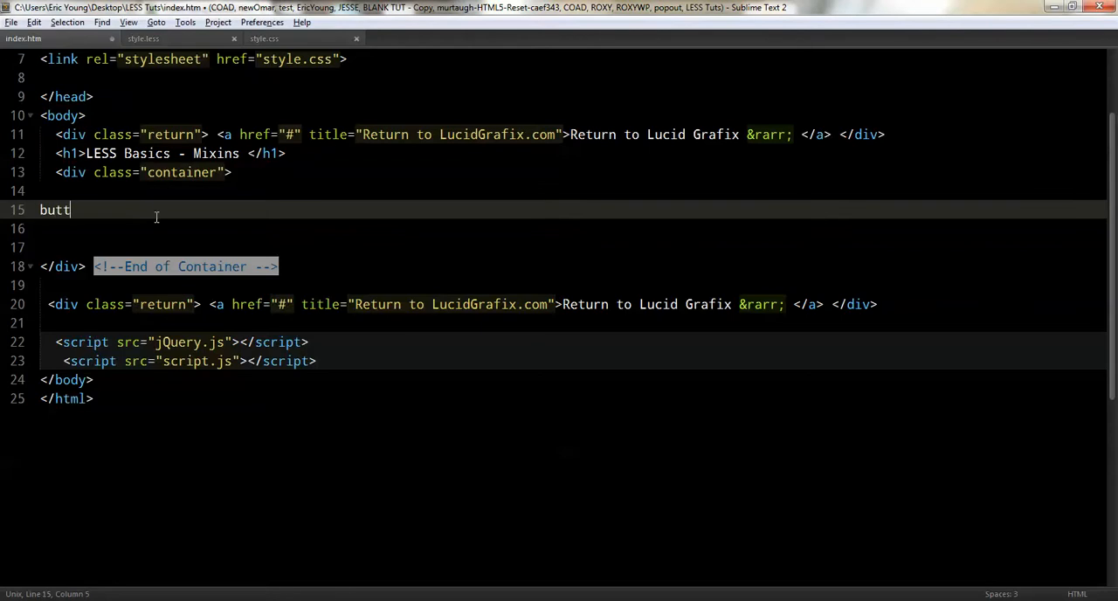
text(<button>Pu</button>)
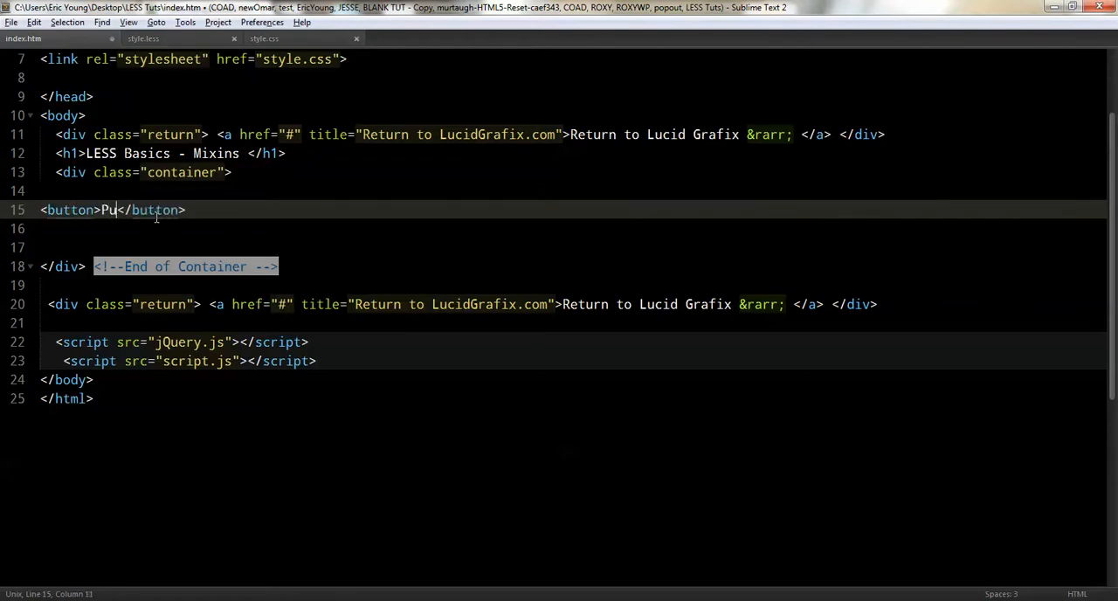
text(sh M)
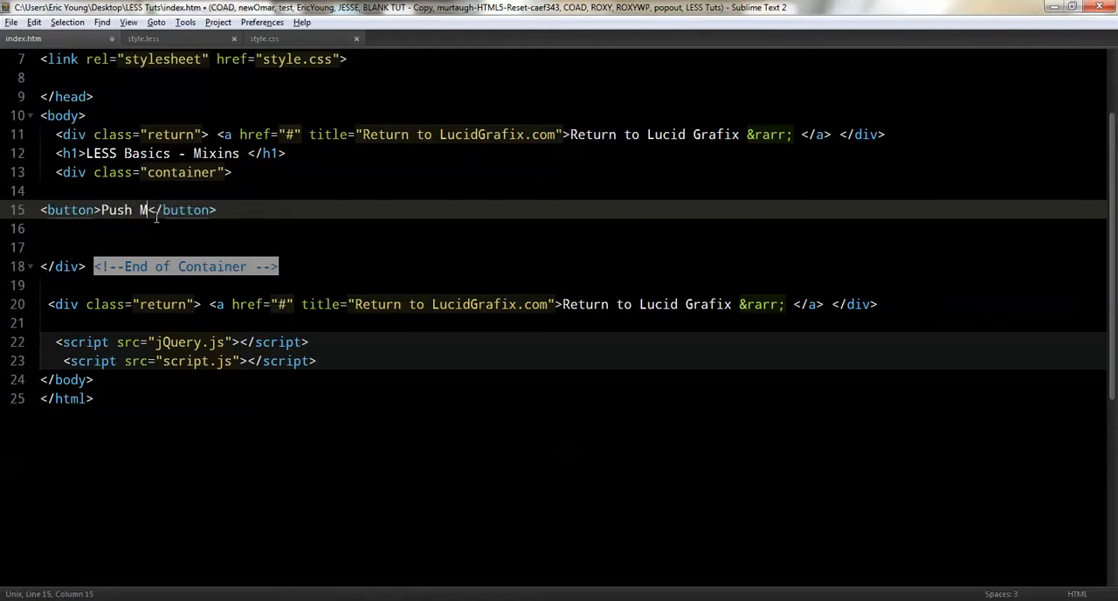
text(e!)
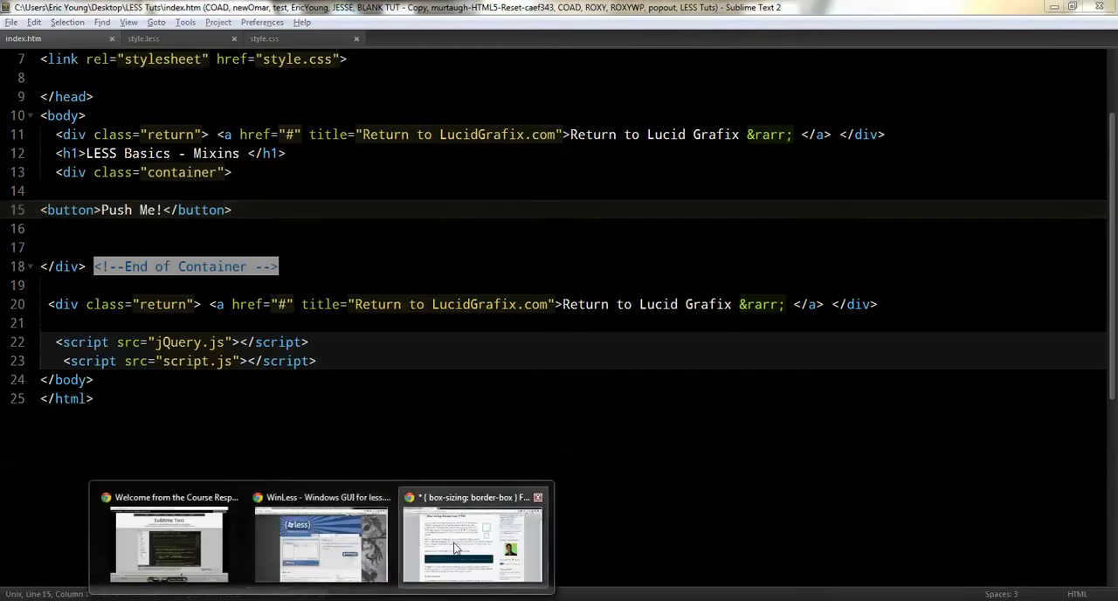
Step: Switch to the Chrome window showing the box-sizing: border-box article
click(472, 542)
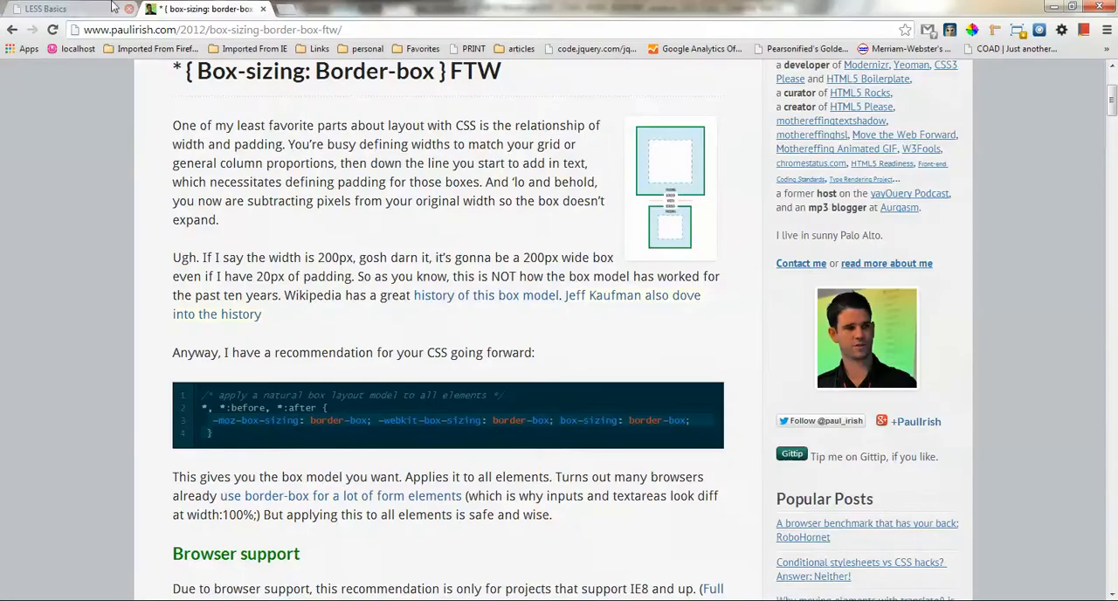
click(61, 9)
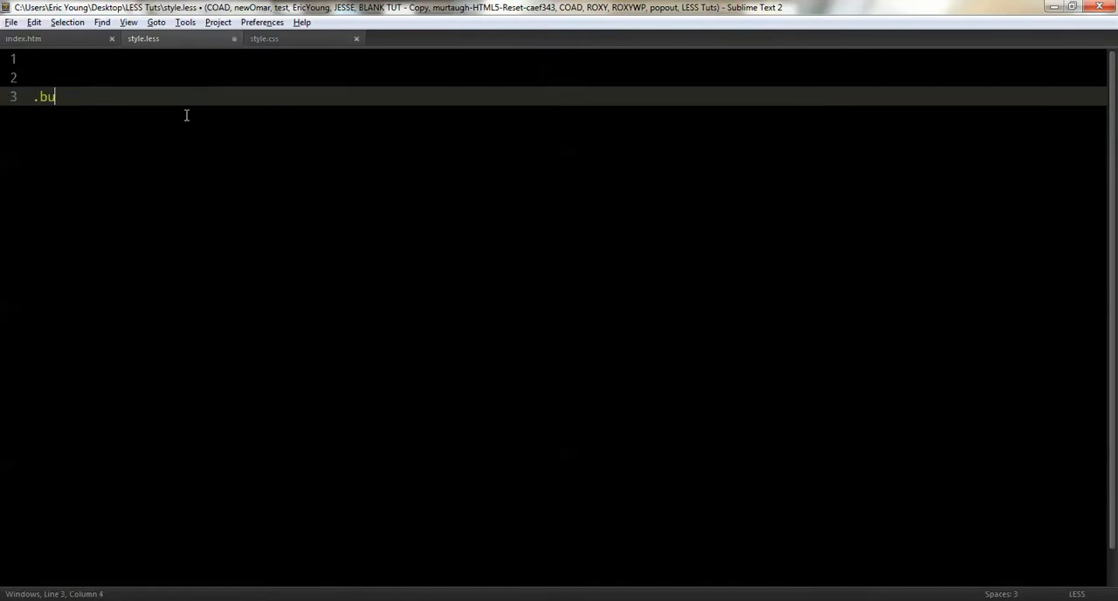
Step: Write an empty .btn rule and a button rule that mixes in .btn, saving to compile
text(tn {)
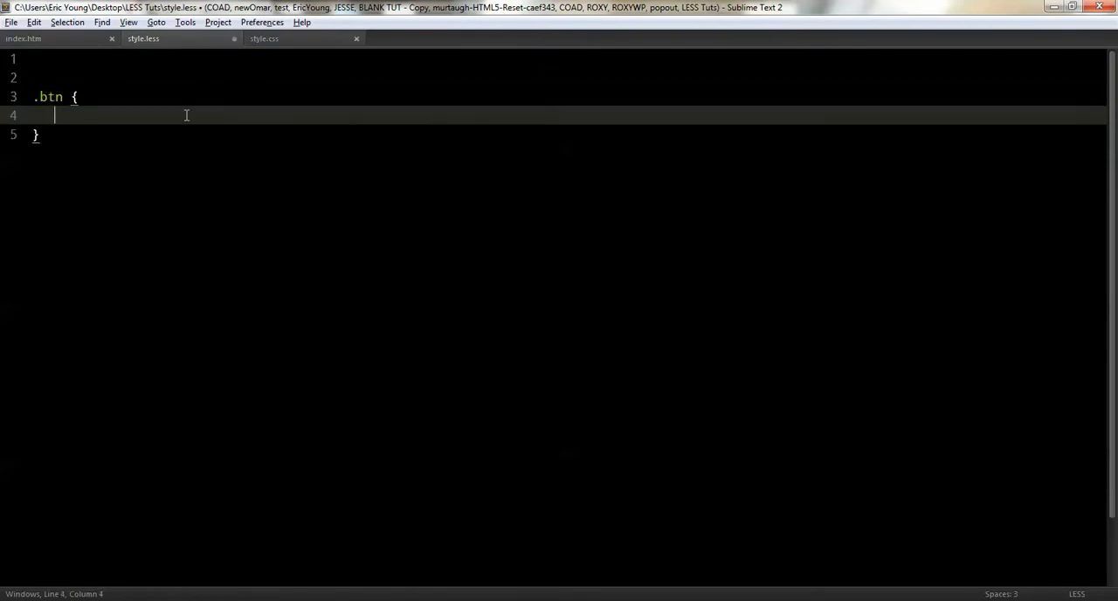
text(bu)
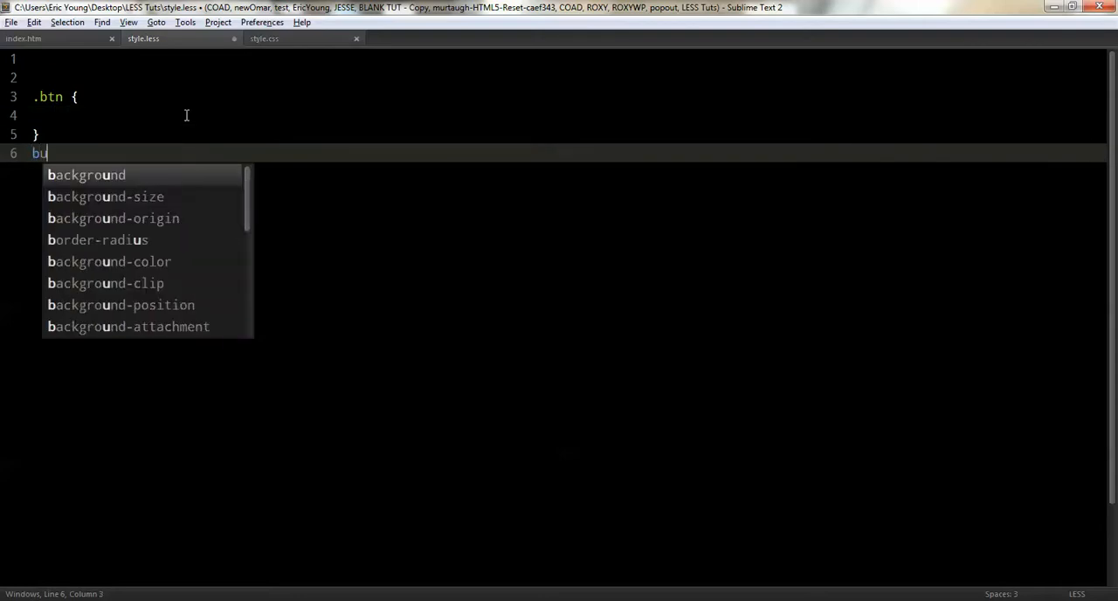
text(tton {)
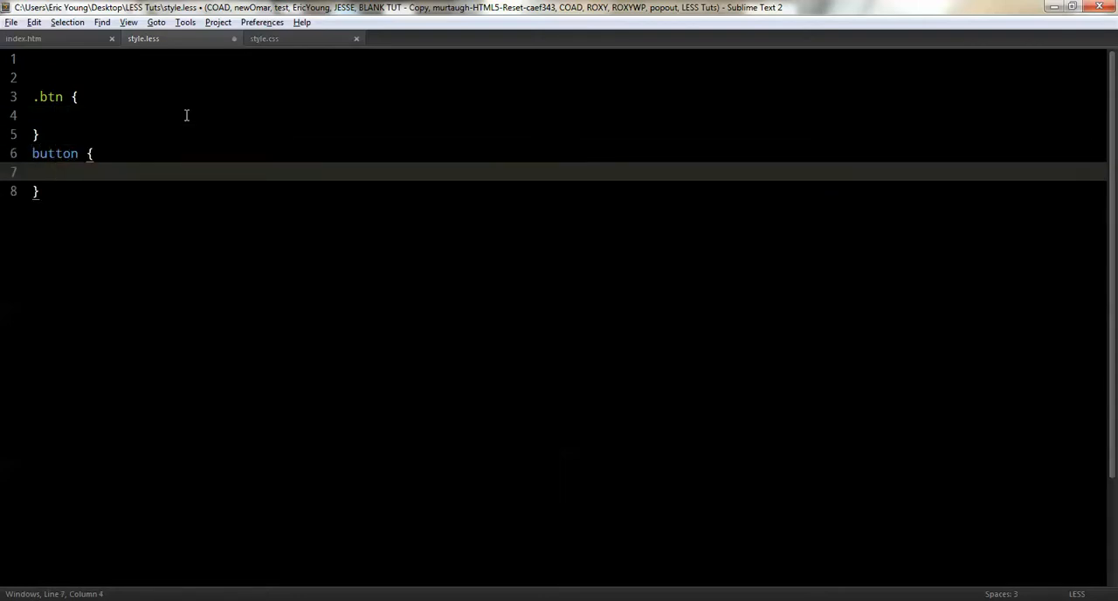
text(.btn;)
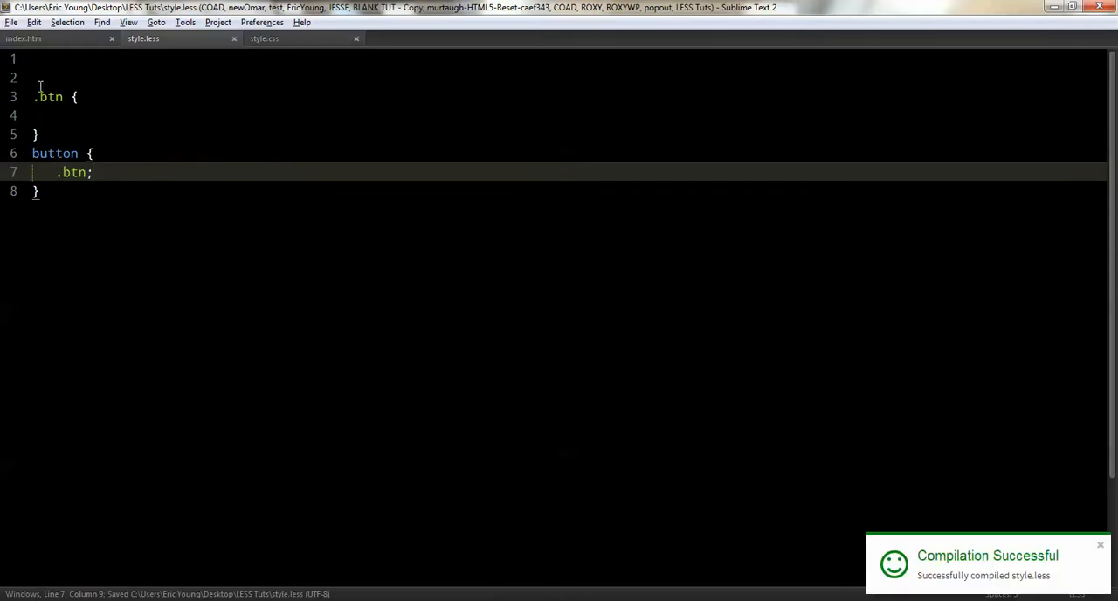
click(112, 115)
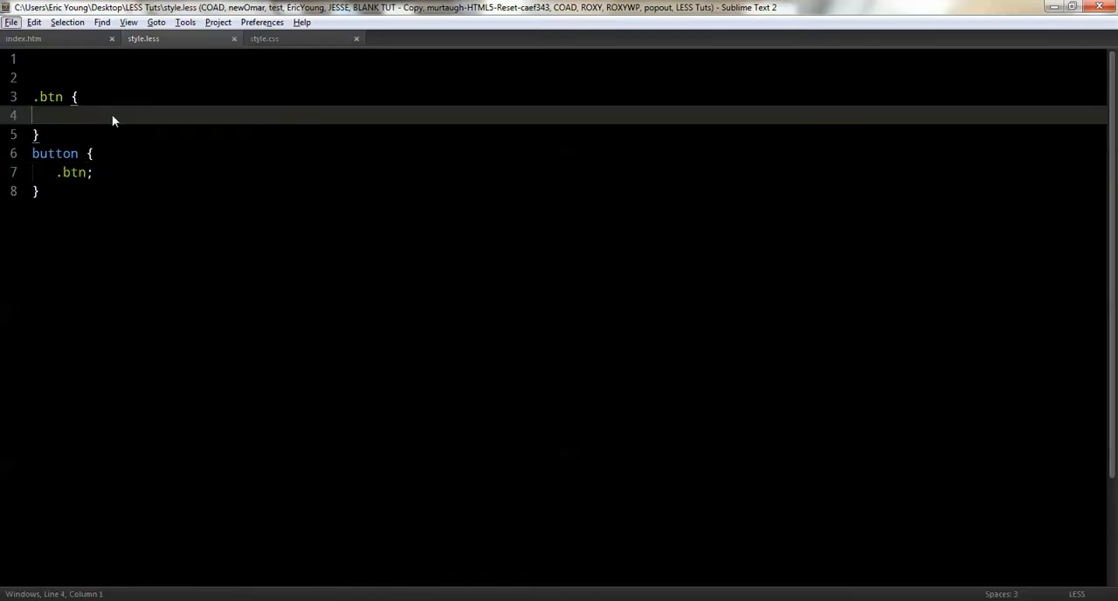
Step: Lay out LESS beside compiled CSS in two columns and give .btn width 100% and padding 20px
click(264, 38)
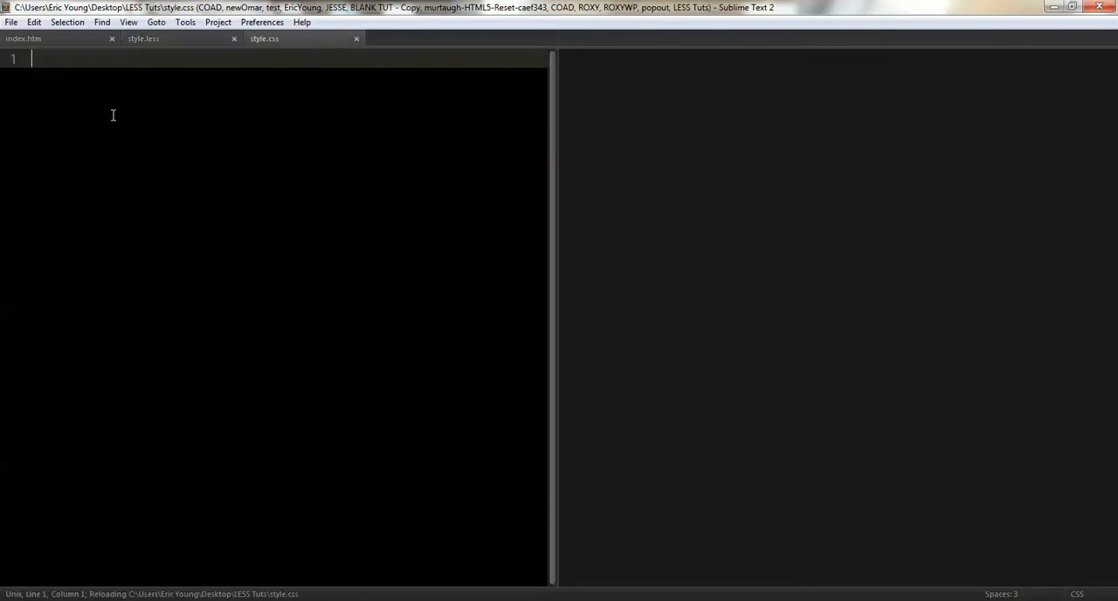
click(143, 38)
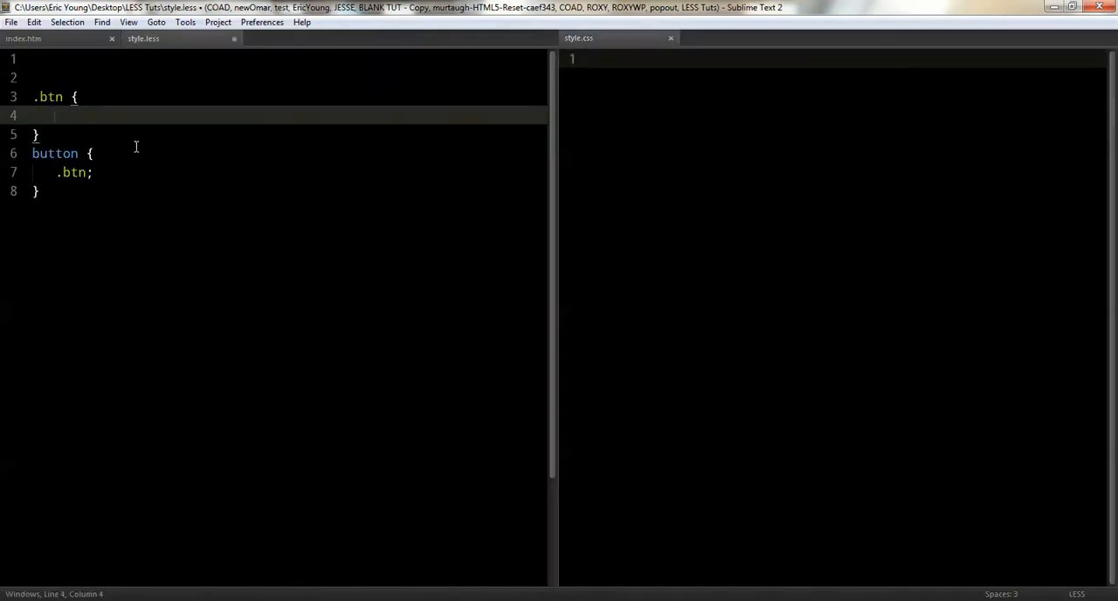
text(w)
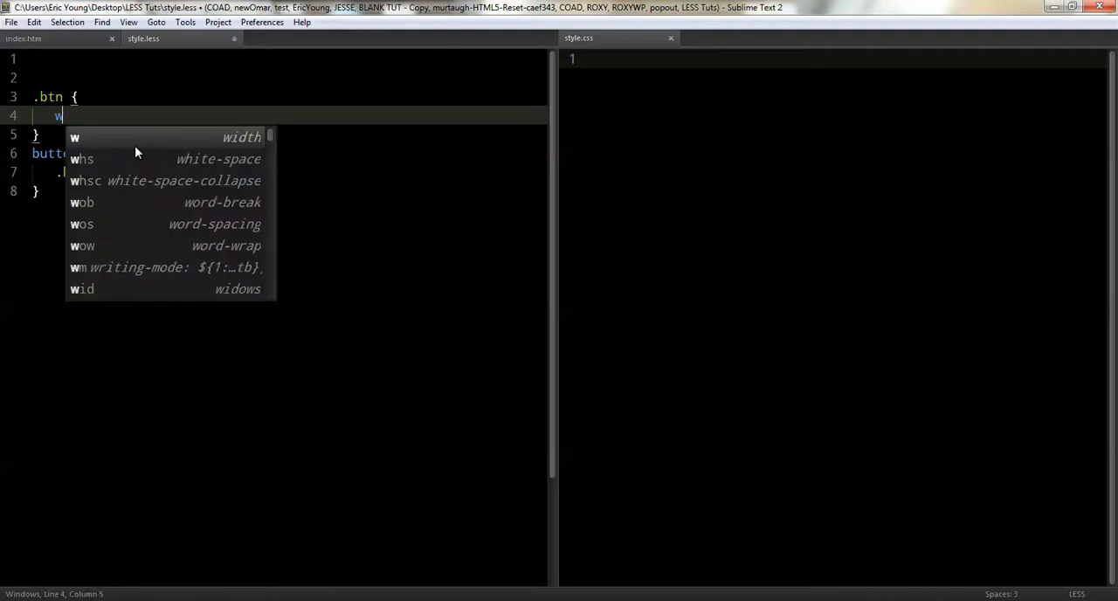
text(idth: 100%;)
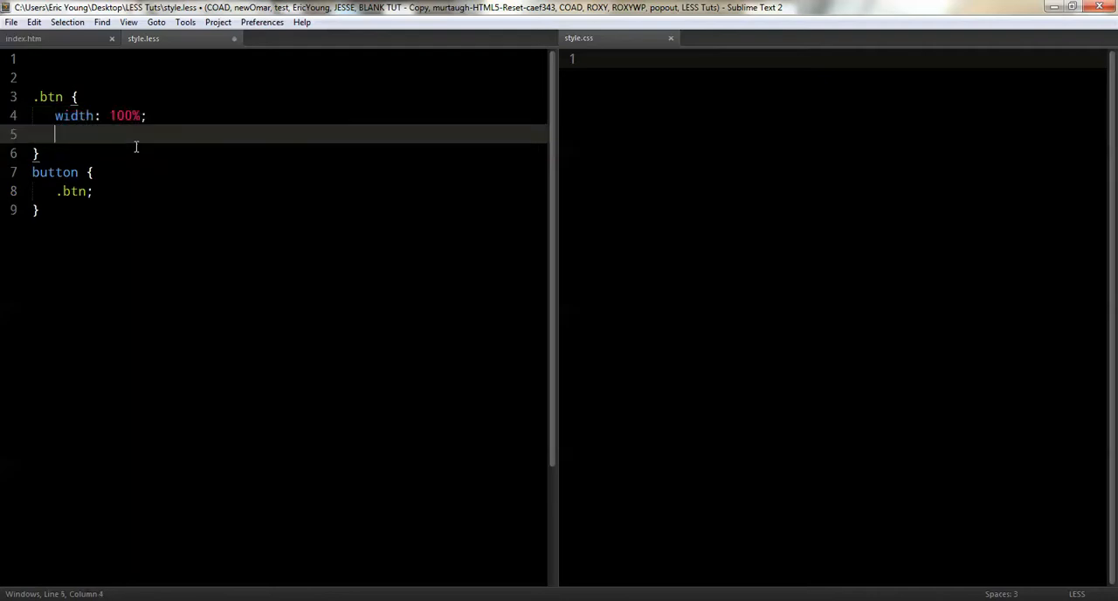
text(padding: 20px;)
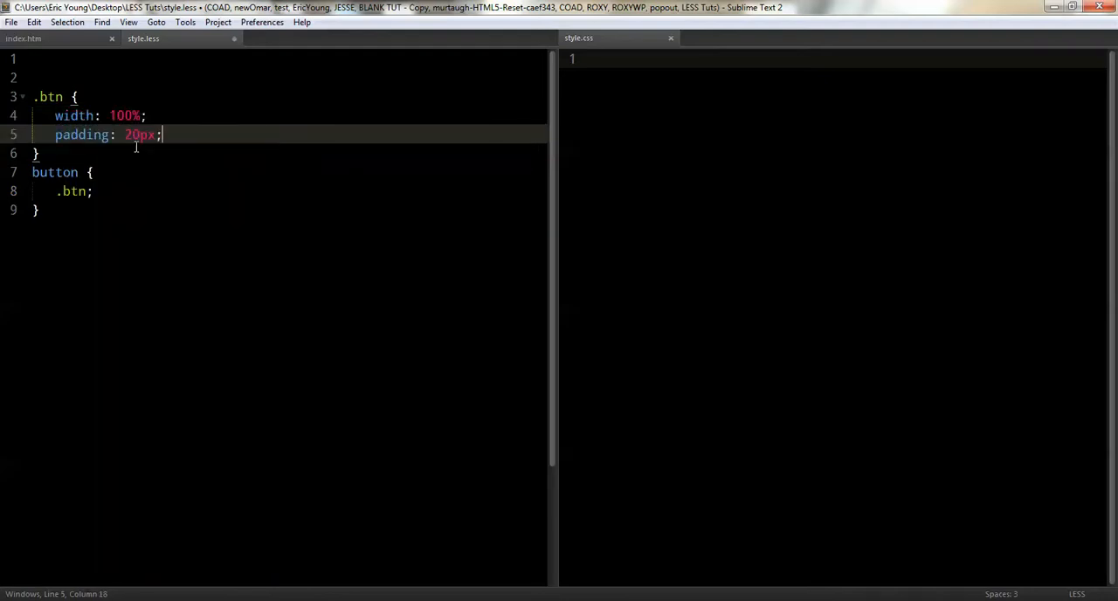
Step: Add box-shadow inset 0 0 10px #fff, 0 0 5px #000, black background and border-radius 10px
text(b)
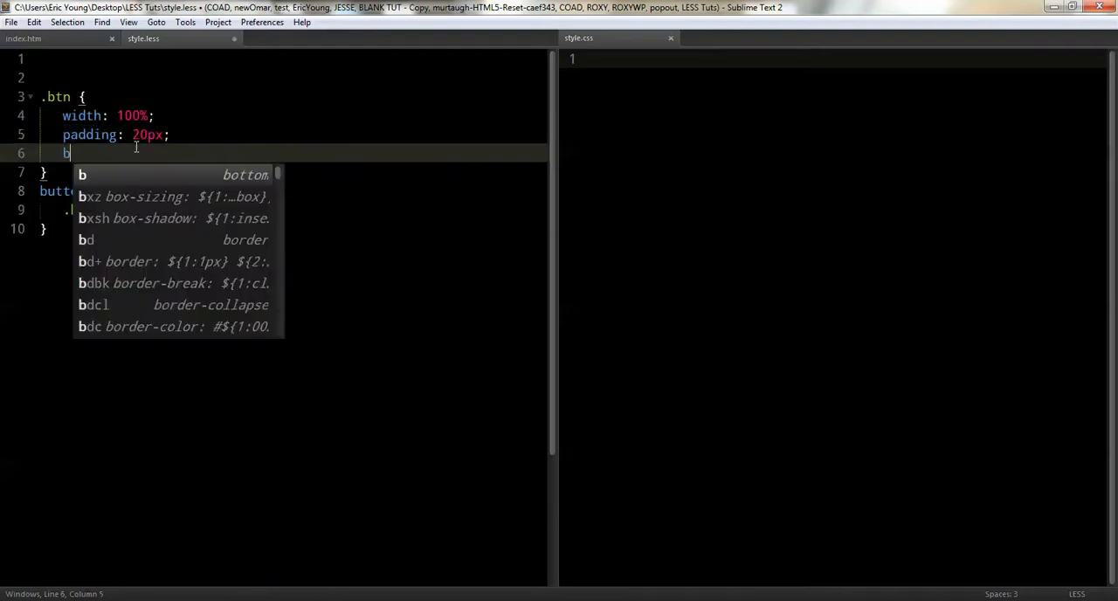
text(ox-shadow:)
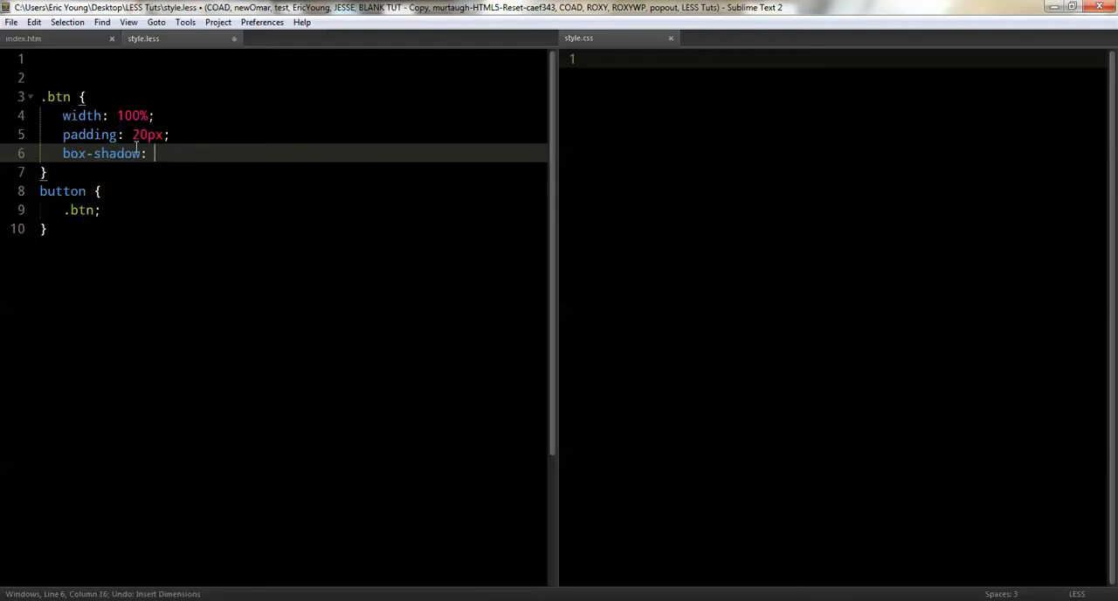
text(inset)
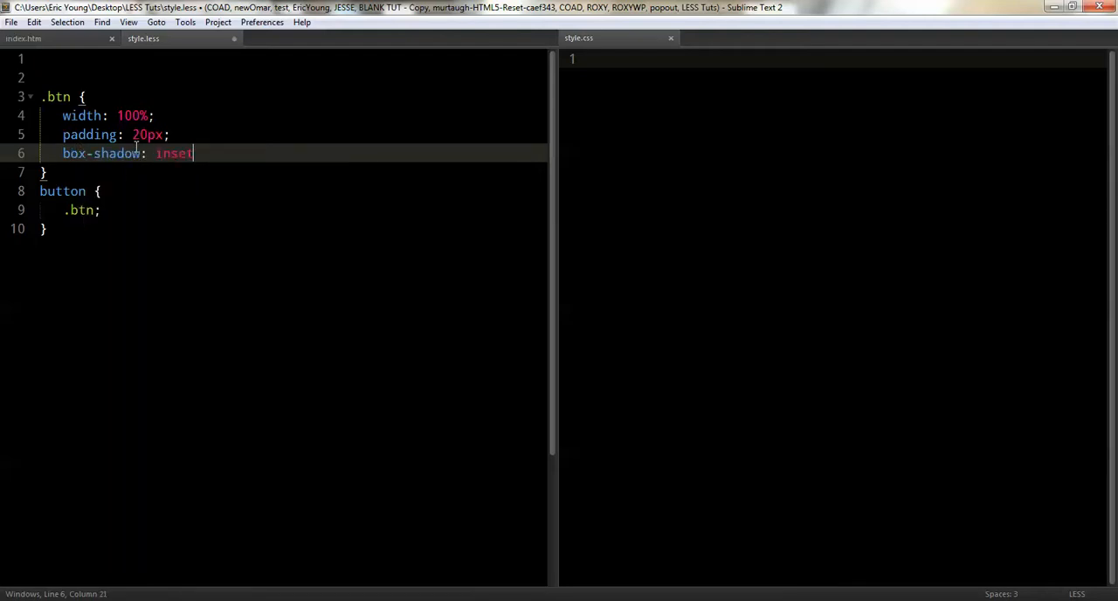
text(0 0 1)
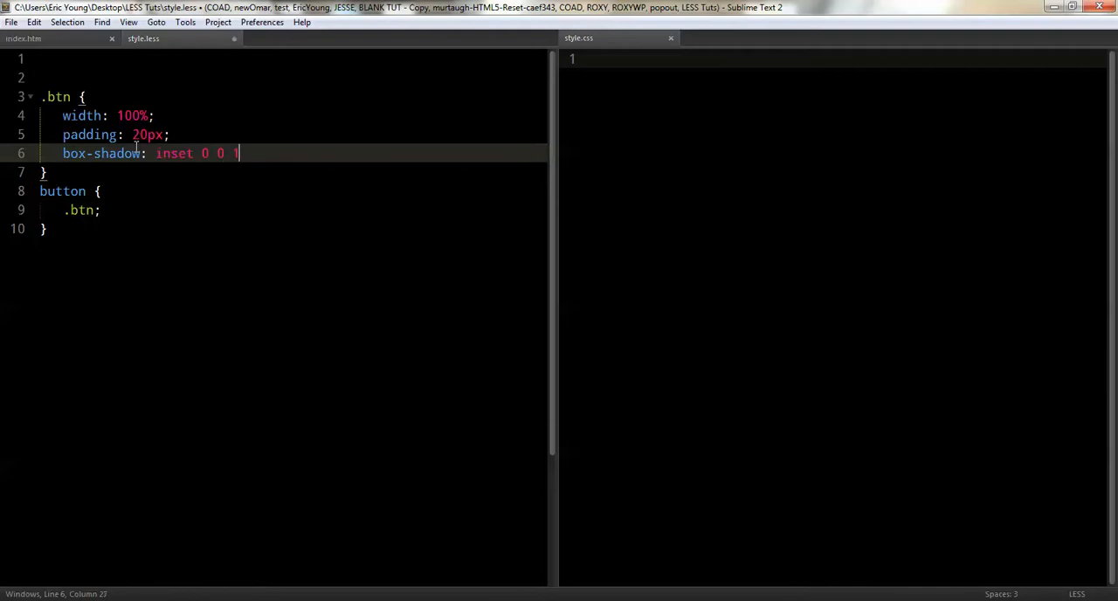
text(10px #fff)
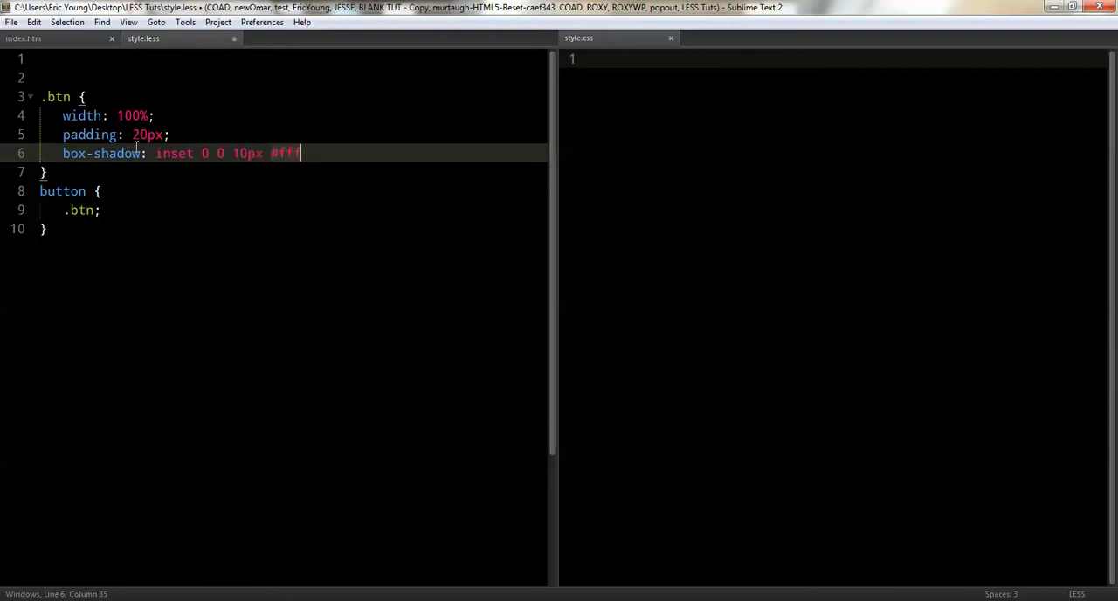
text(.)
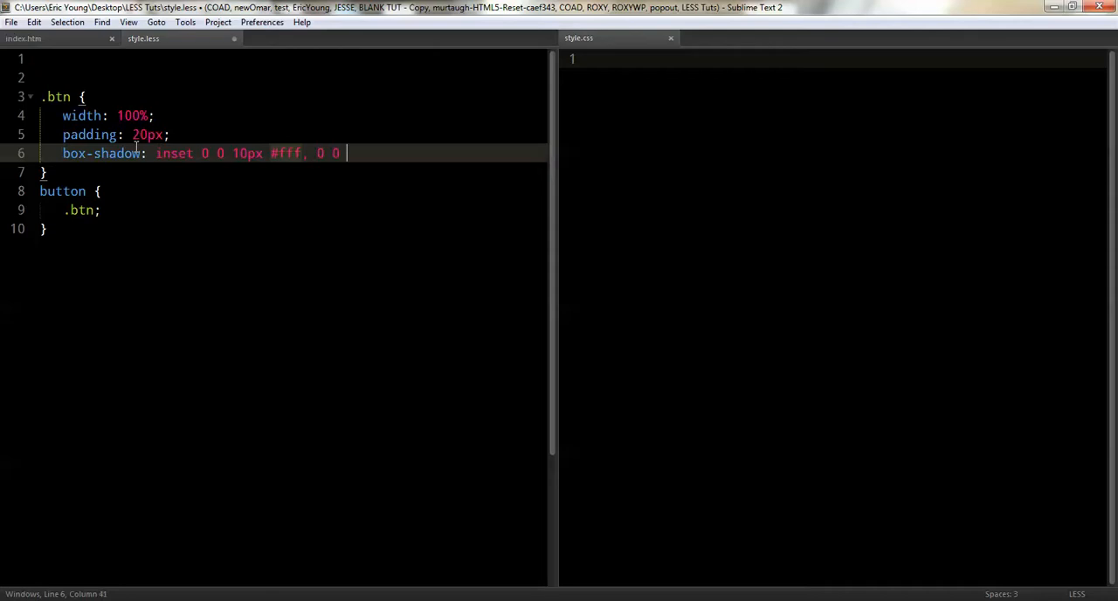
text(5px #0)
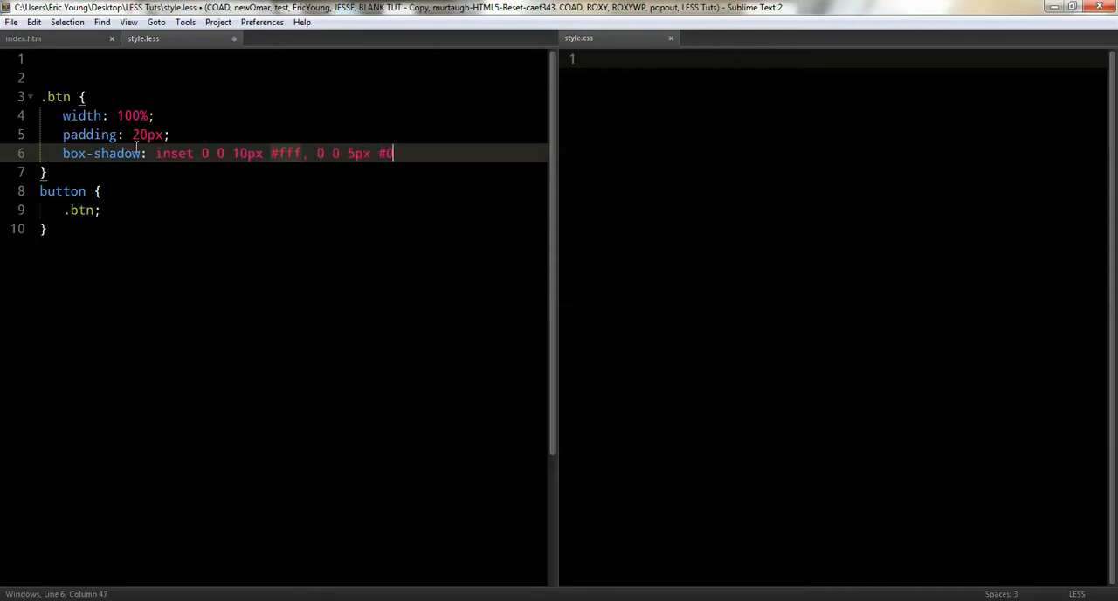
text(00;)
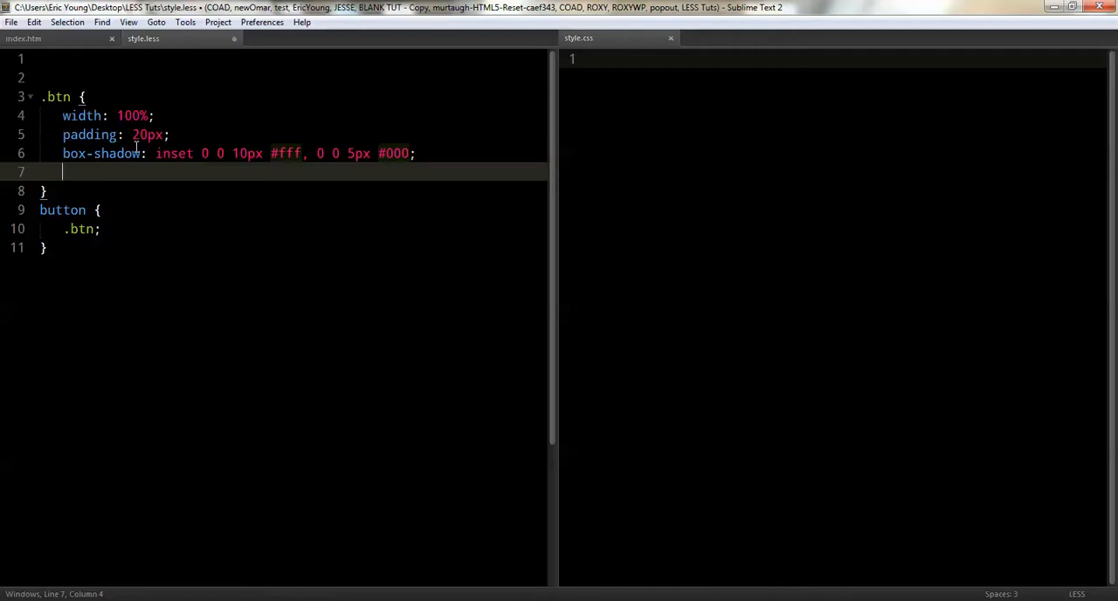
text(bg#)
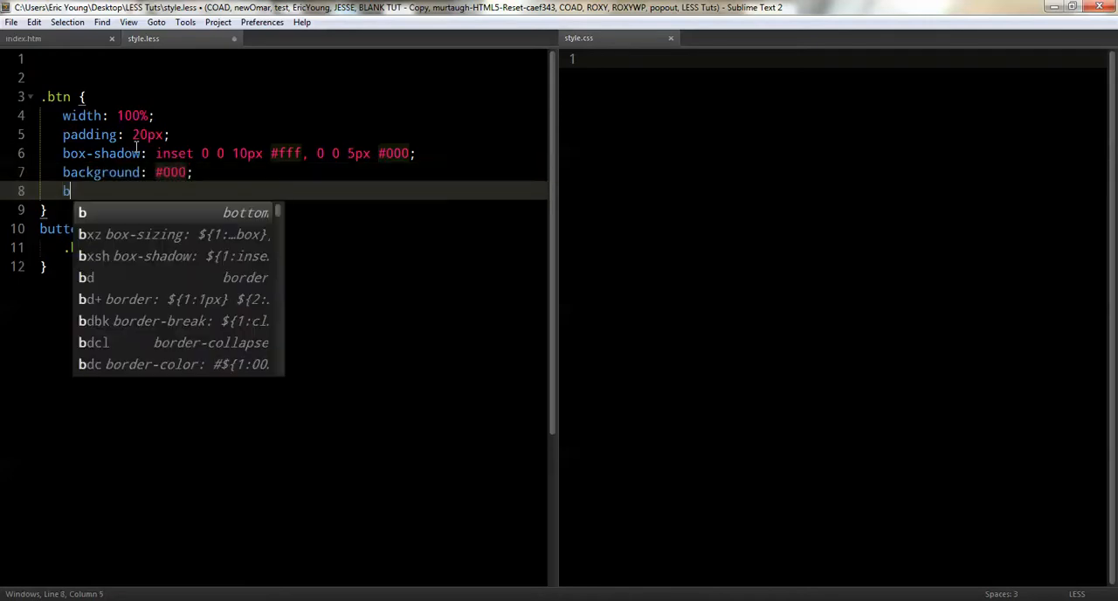
text(order-radius: 10px;)
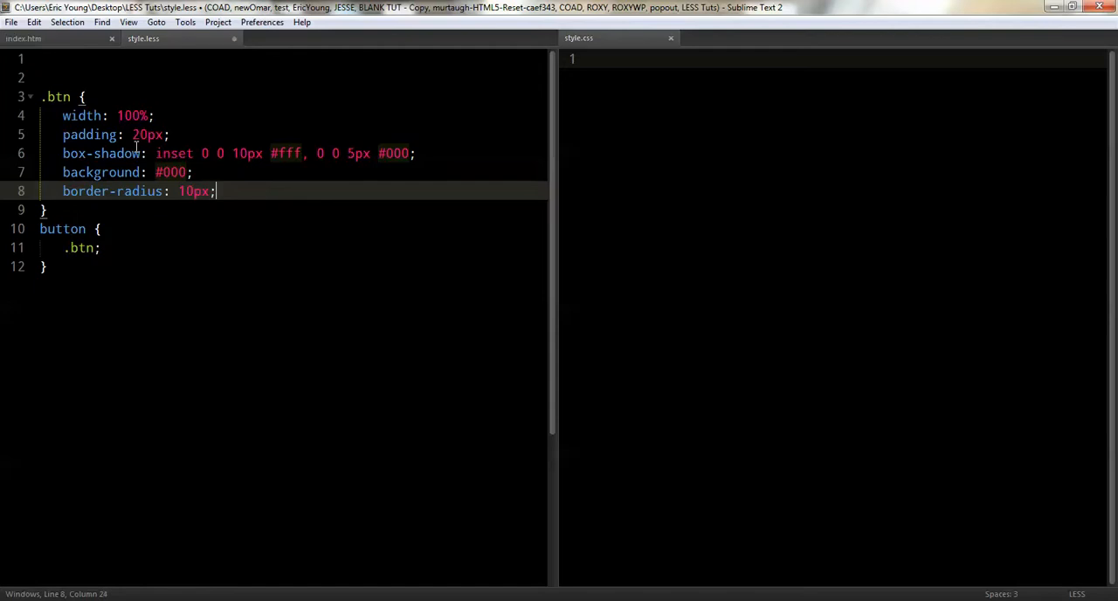
key(enter)
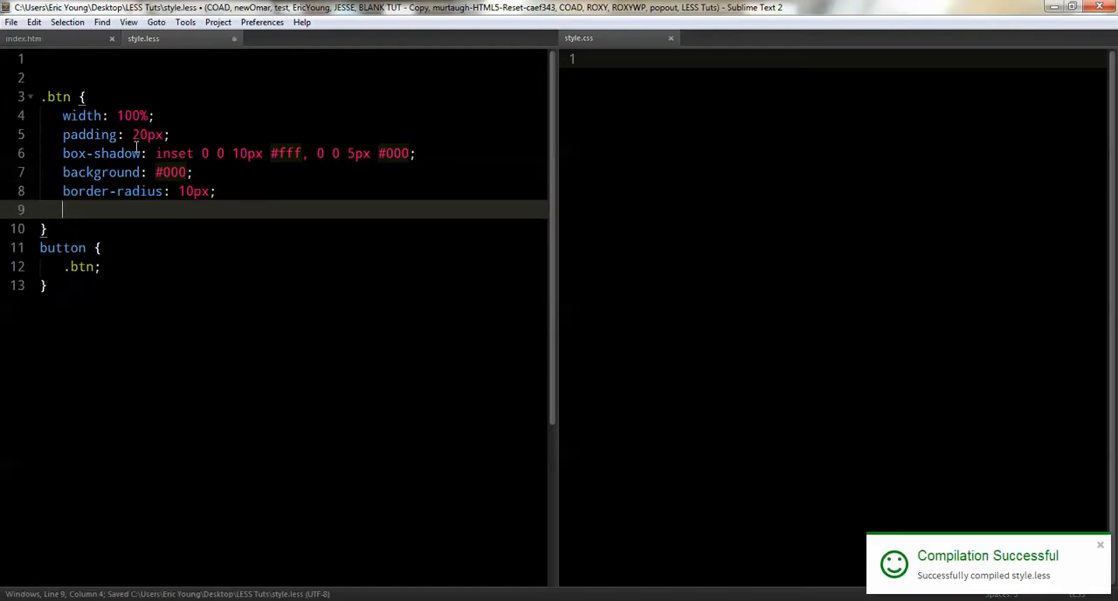
Step: Add font-size 20px, letter-spacing 3px, white color and cursor pointer, then save the mixin
text(fz)
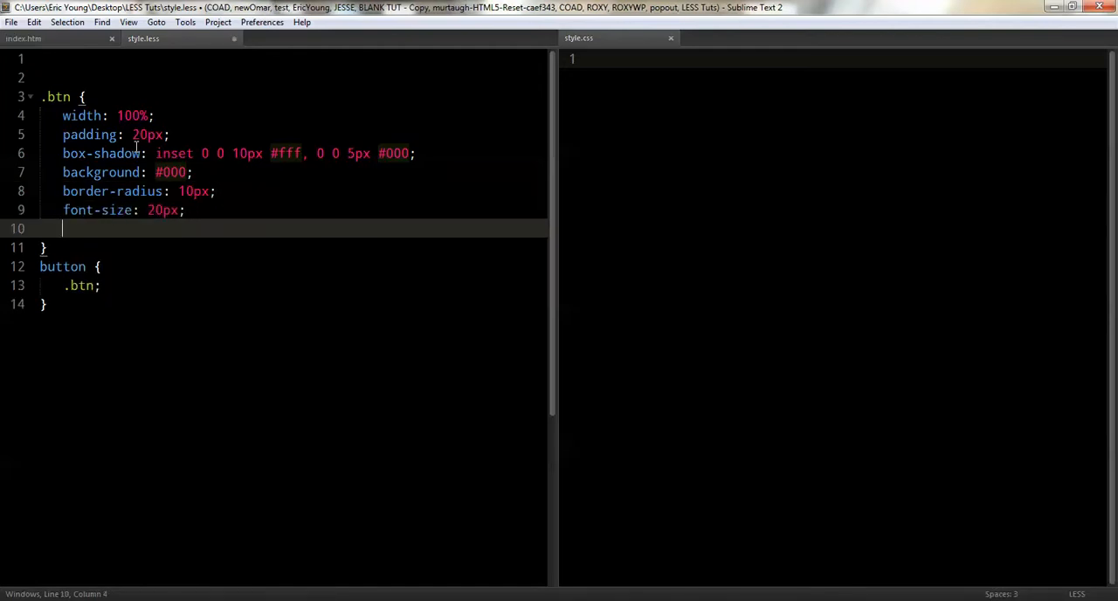
text(letter-spacing: 3;)
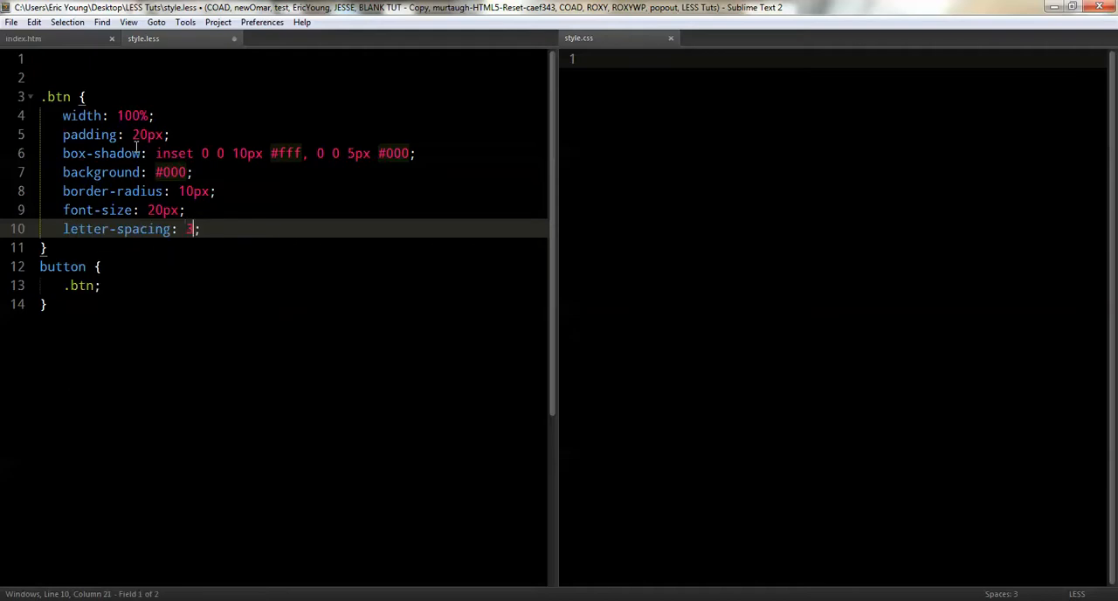
text(px)
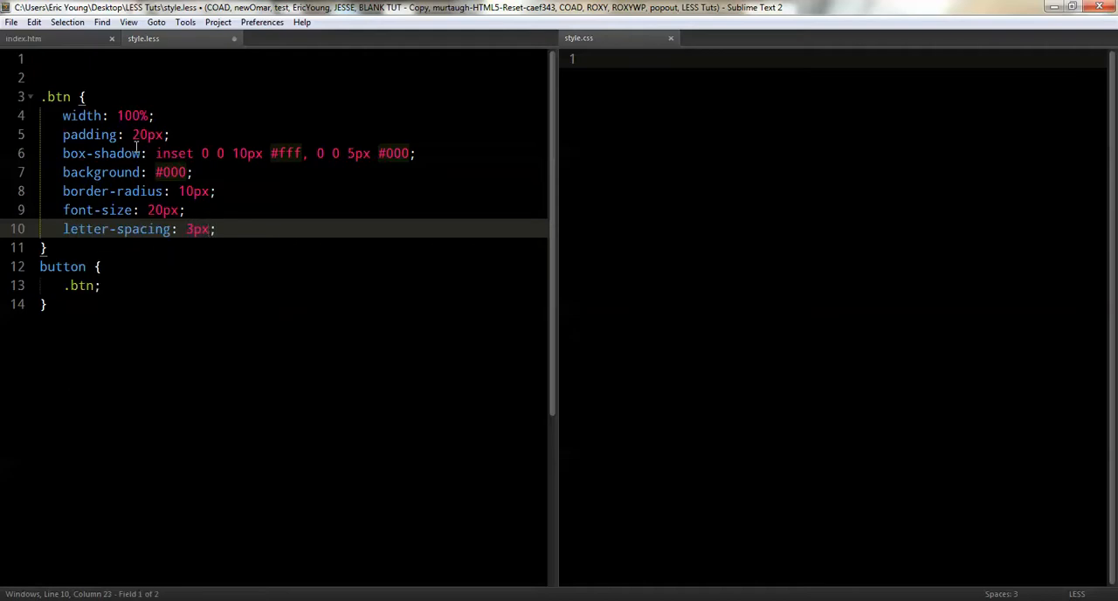
text(color: #fff)
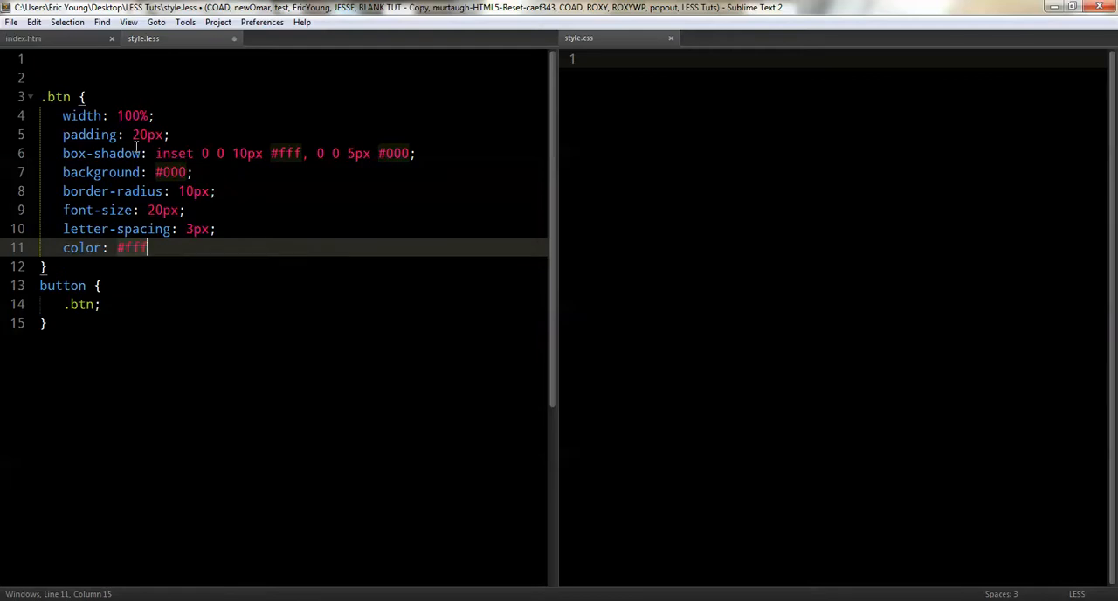
text(cuir)
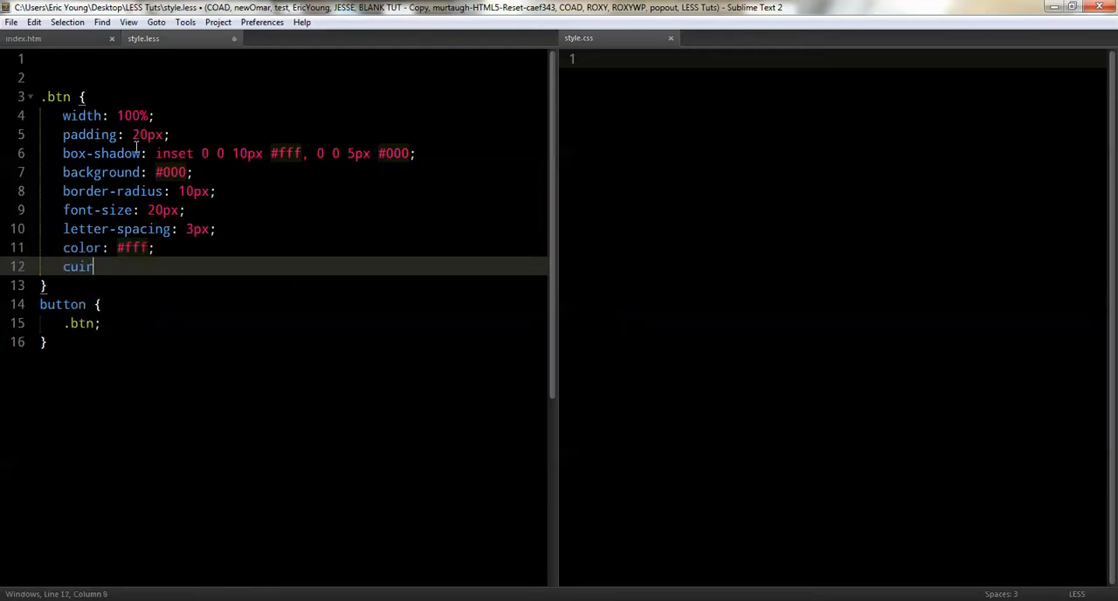
text(sor: pointer;)
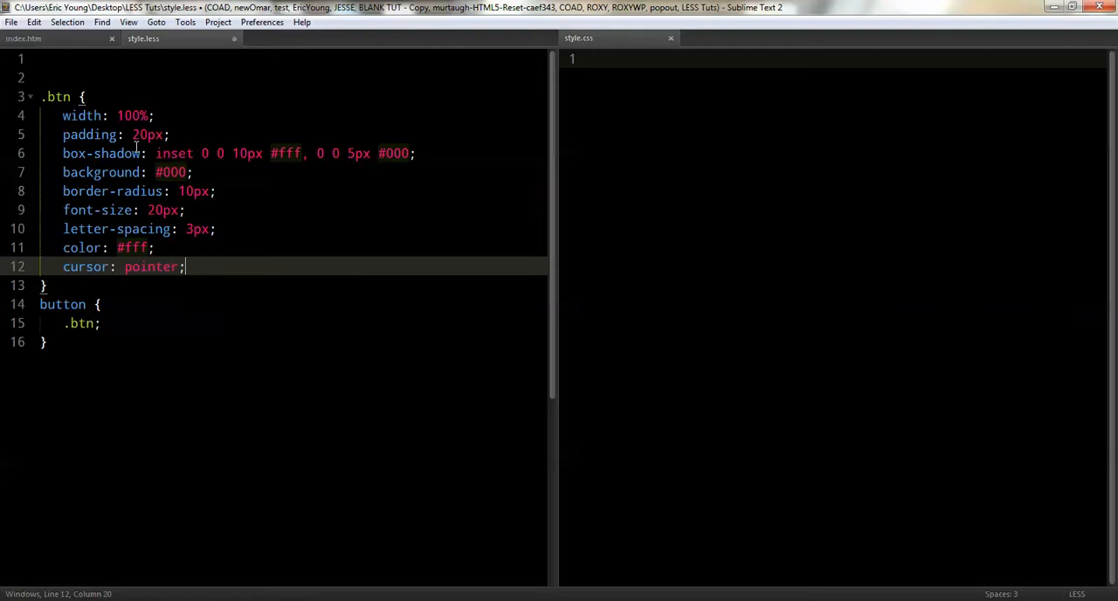
key(ctrl+s)
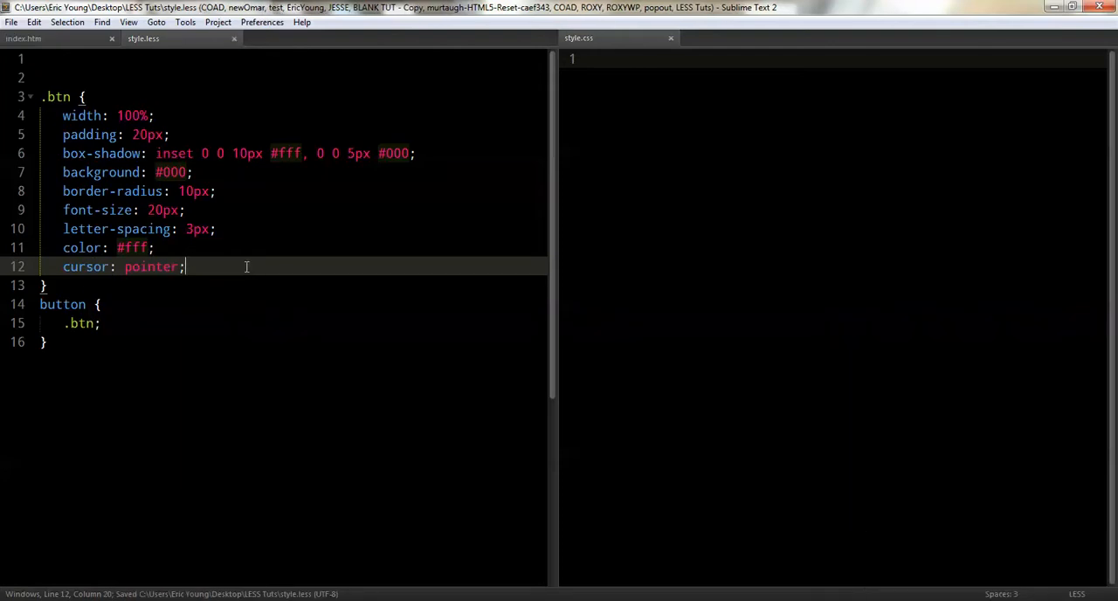
click(217, 229)
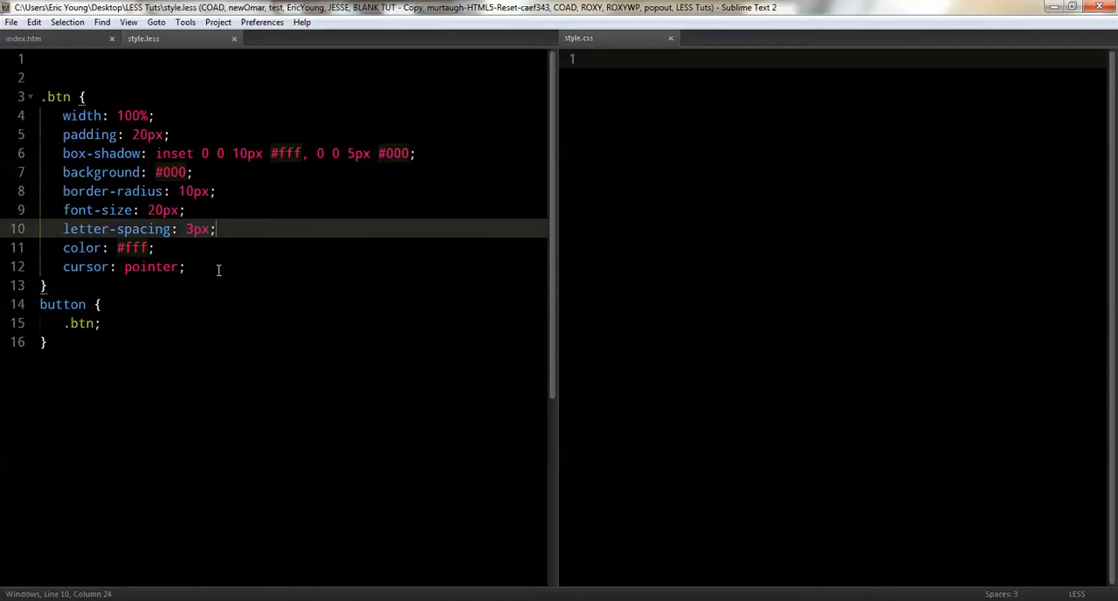
Step: Reload the compiled style.css pane and review the button rule carrying all .btn properties
click(97, 304)
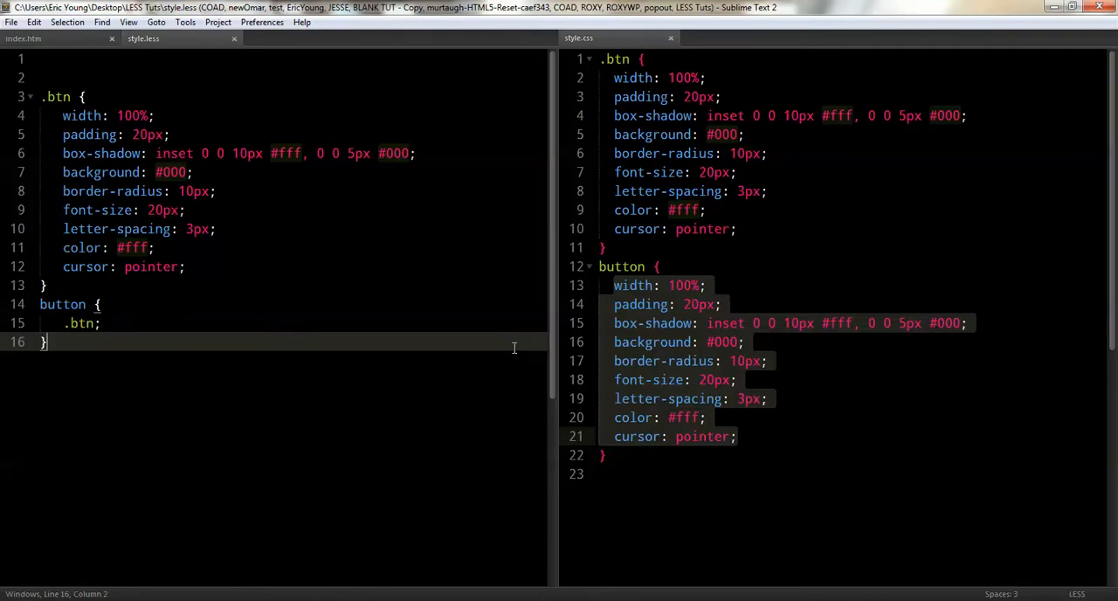
mouse_move(276, 119)
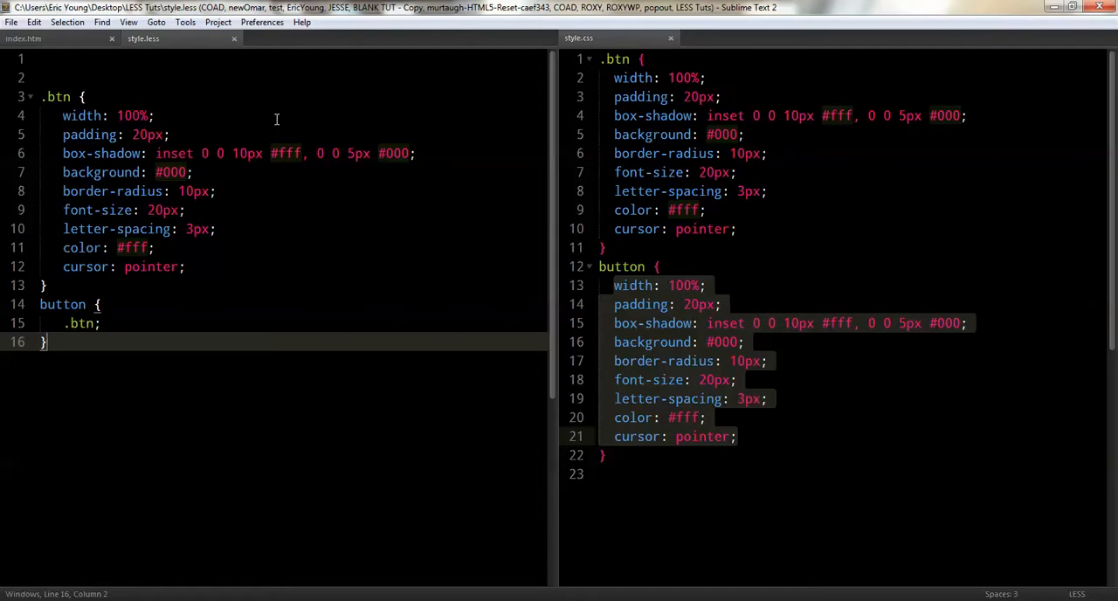
click(192, 171)
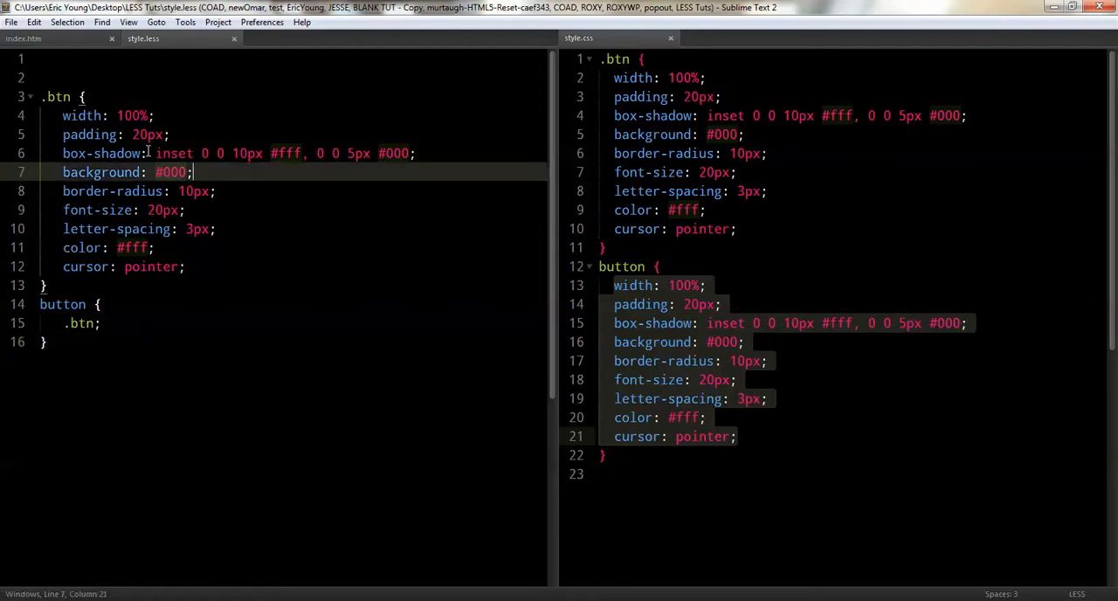
click(43, 96)
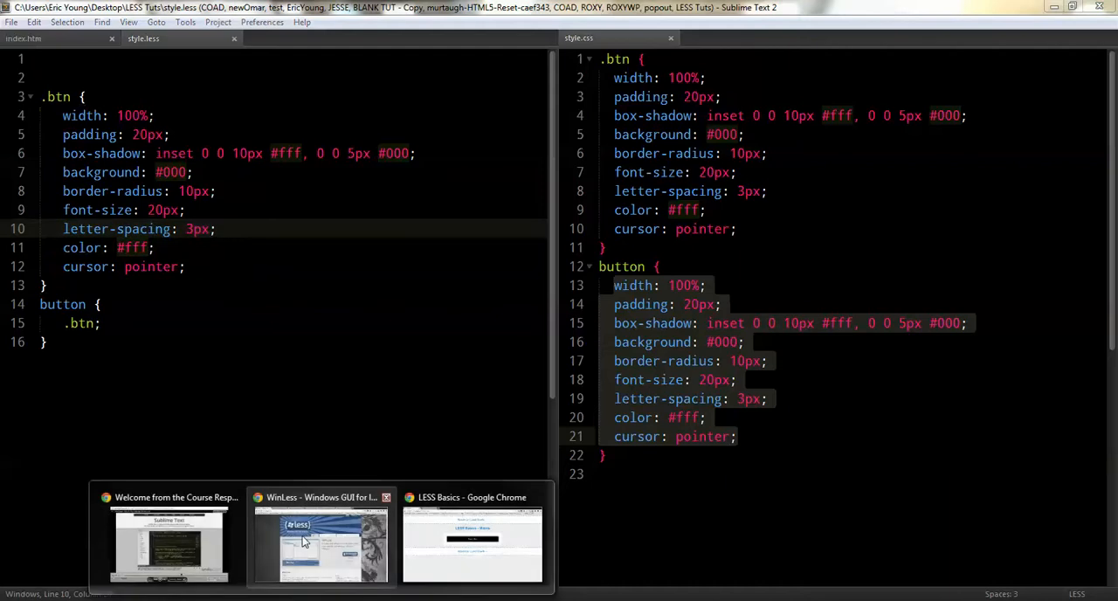
click(471, 542)
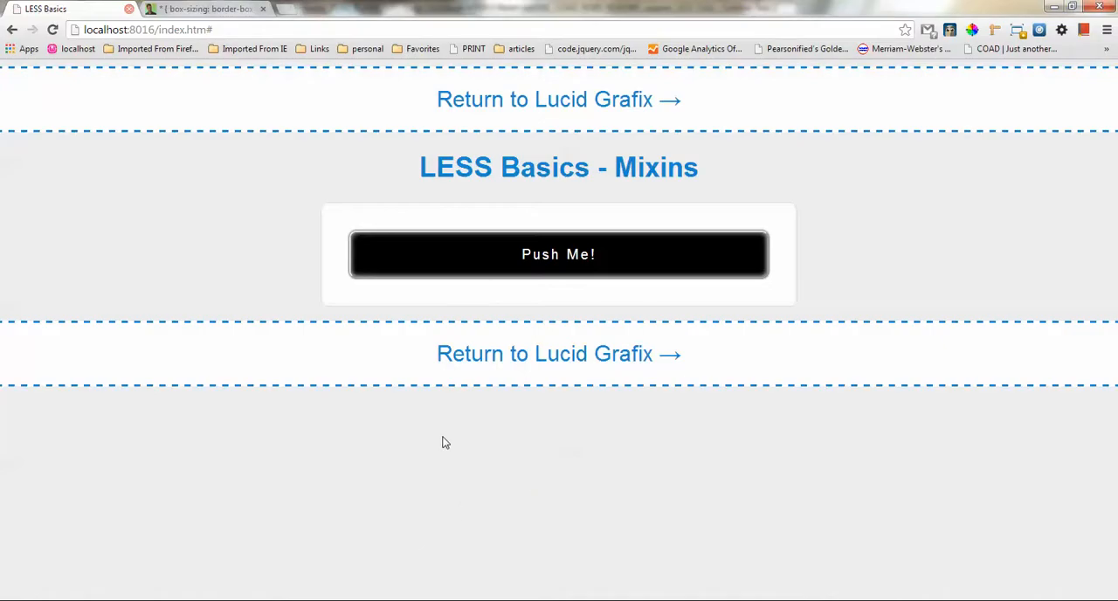
mouse_move(450, 253)
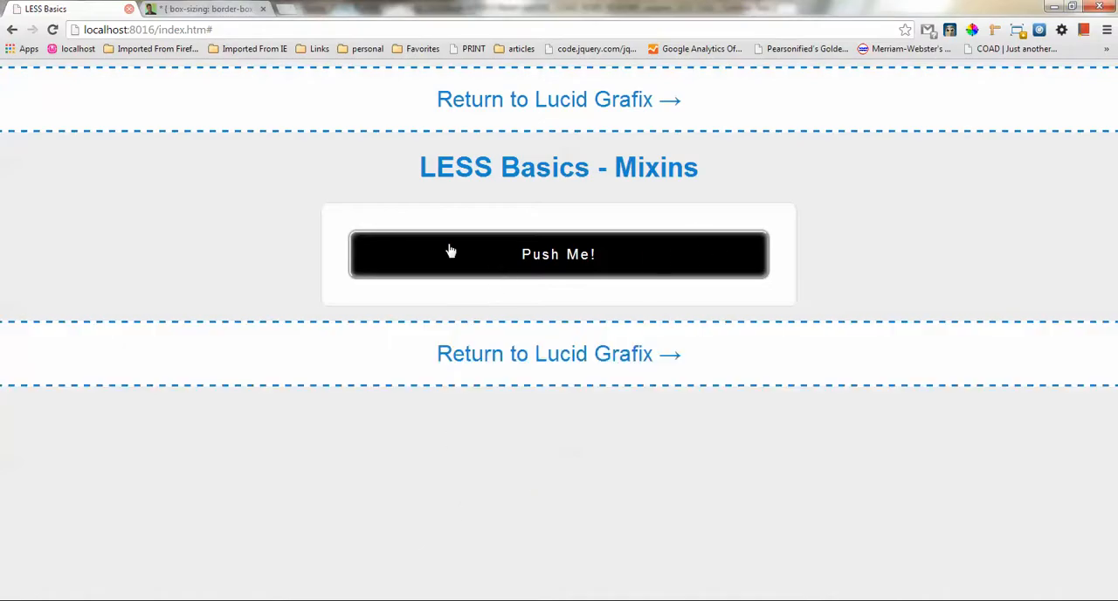
mouse_move(468, 322)
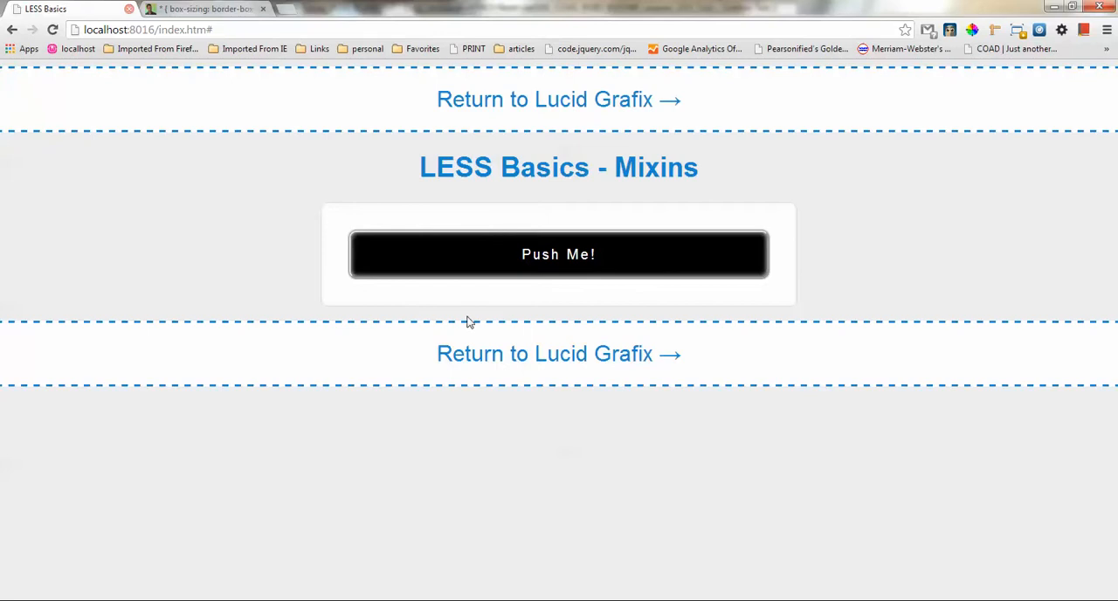
mouse_move(608, 388)
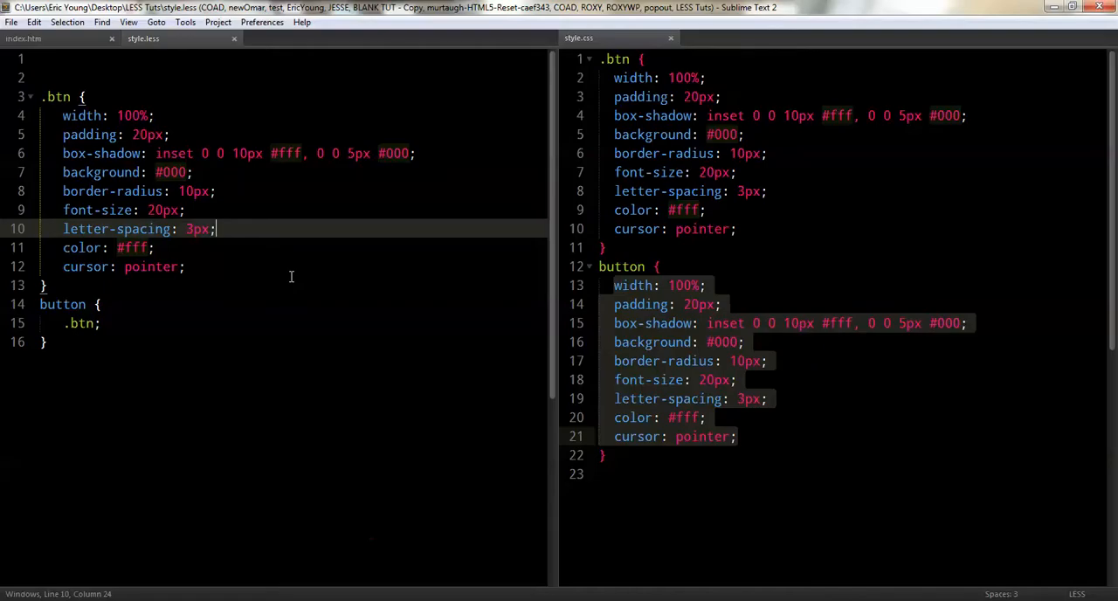
Step: Add an a rule mixing in .btn to style.less and save it
click(49, 342)
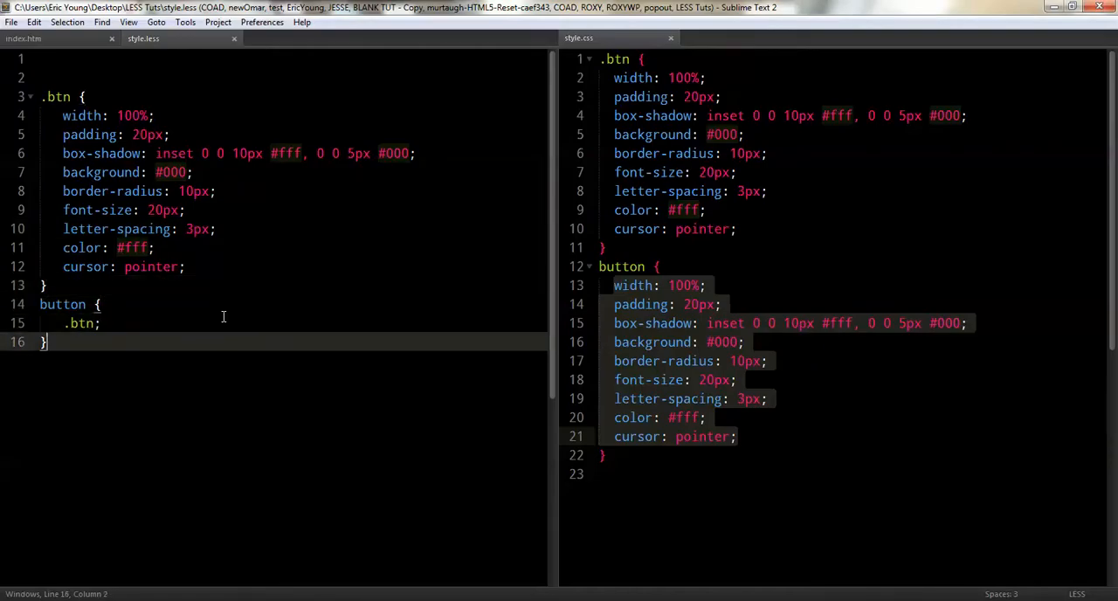
text(a,)
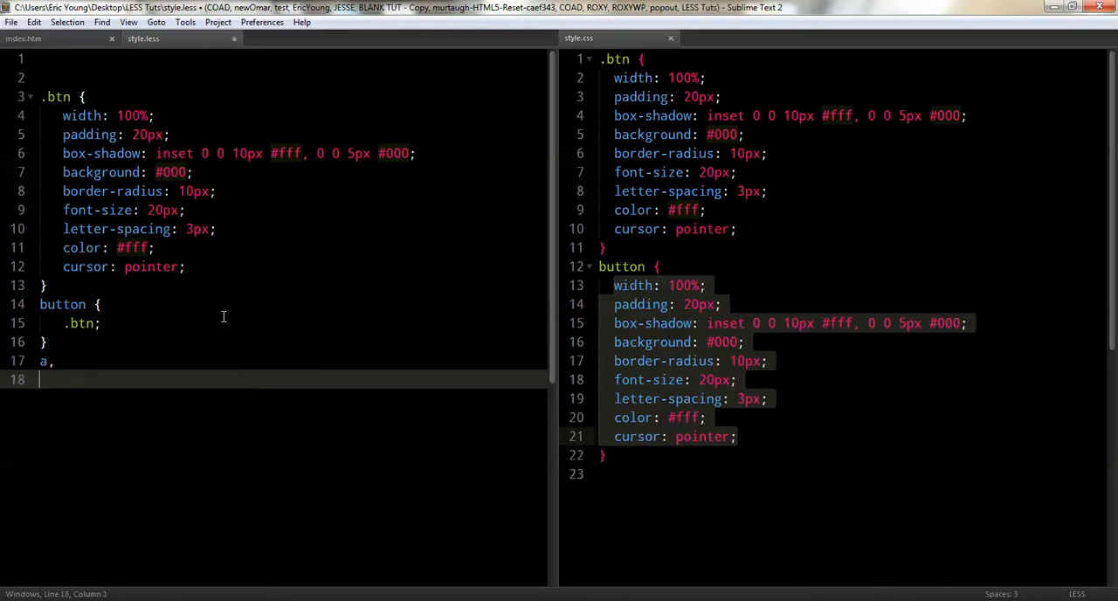
text({)
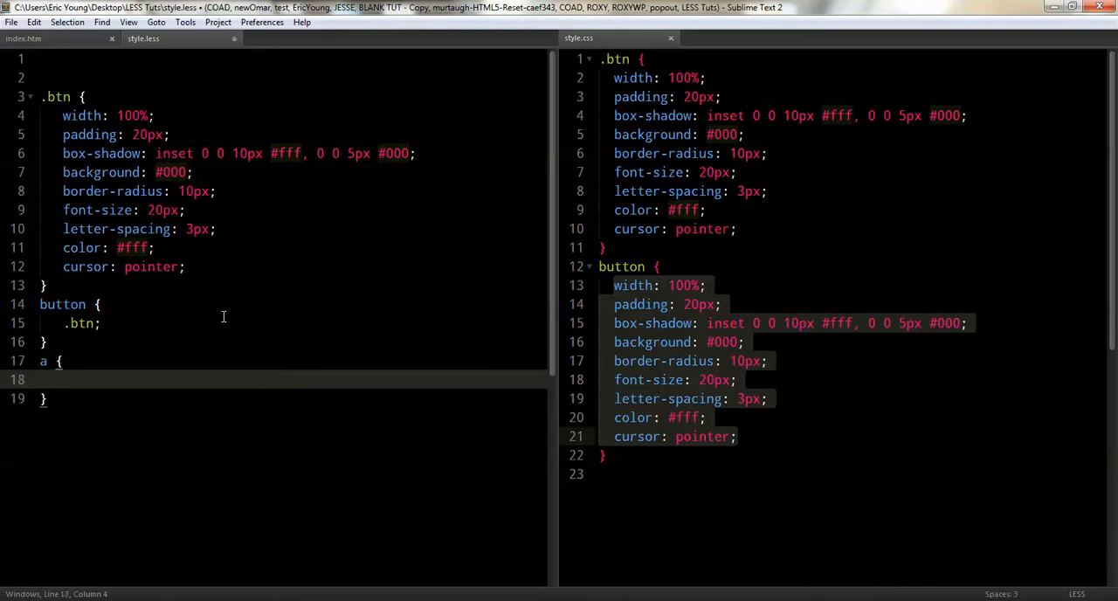
text(.bu)
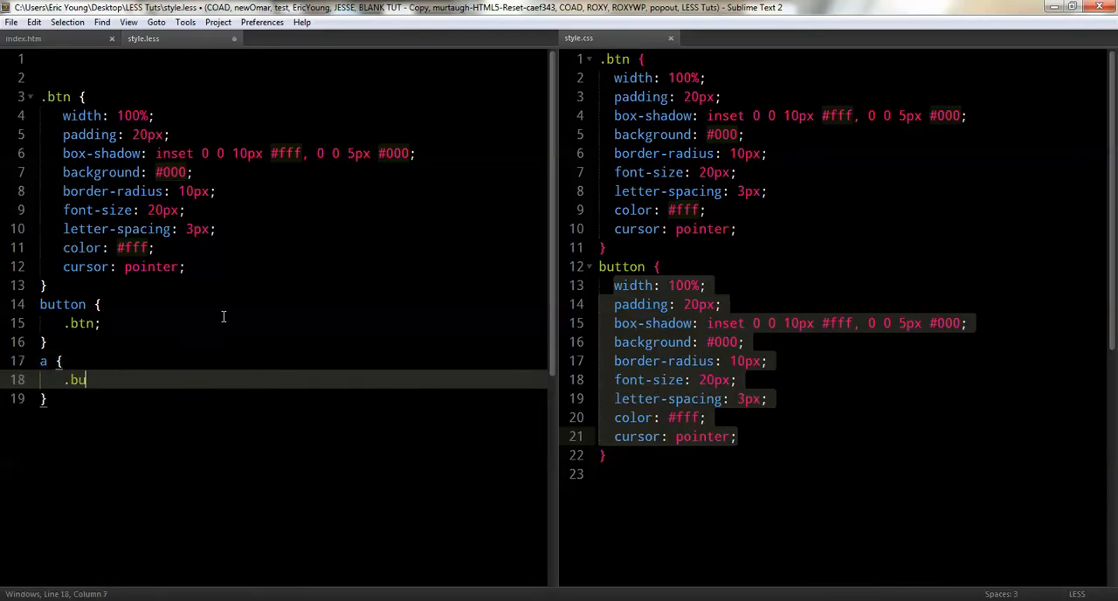
text(tn)
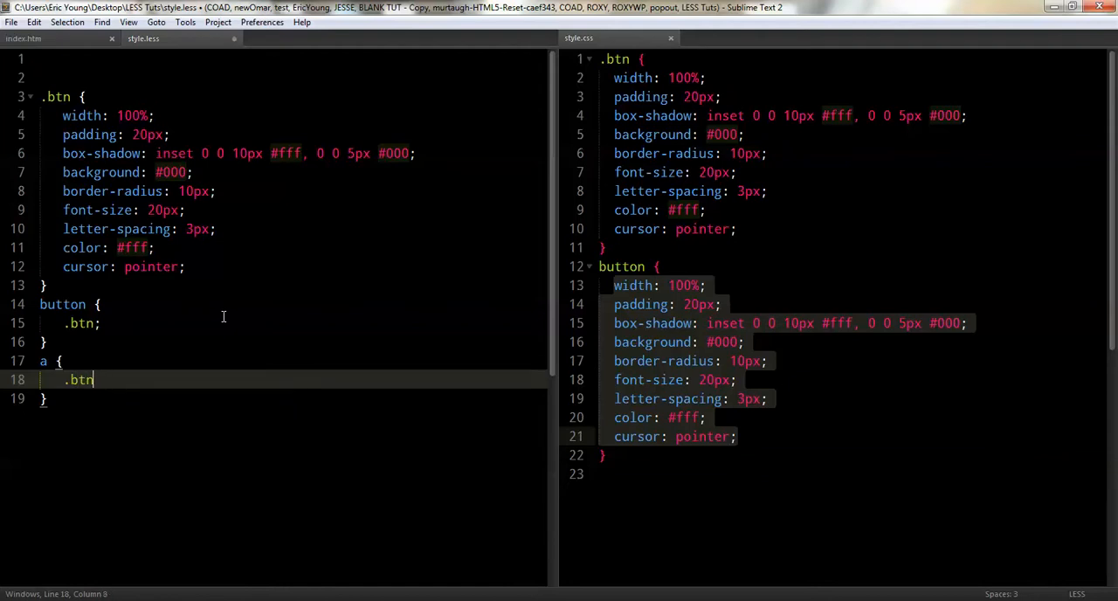
key(ctrl+s)
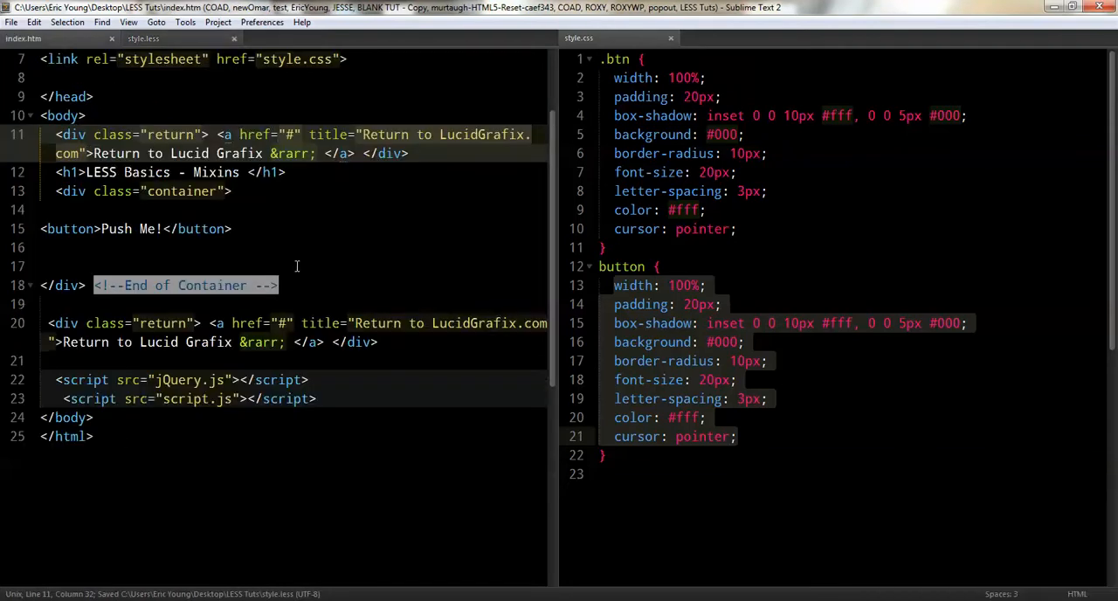
Step: Add a <a href="#">Push me</a> link after the button in index.htm
click(189, 248)
text(<a href="#"></a>)
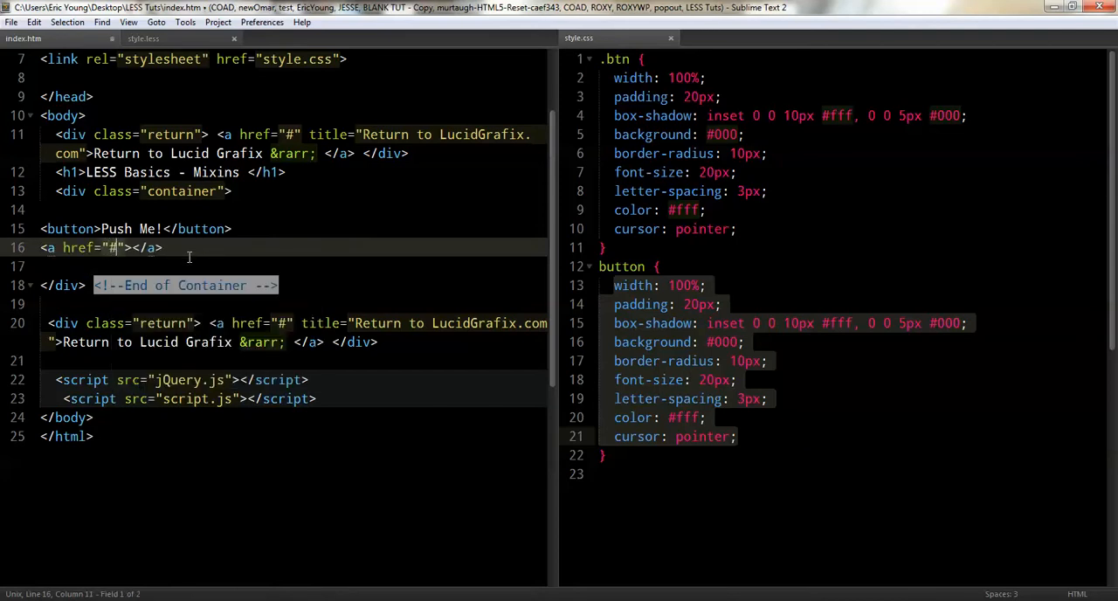
text(Push)
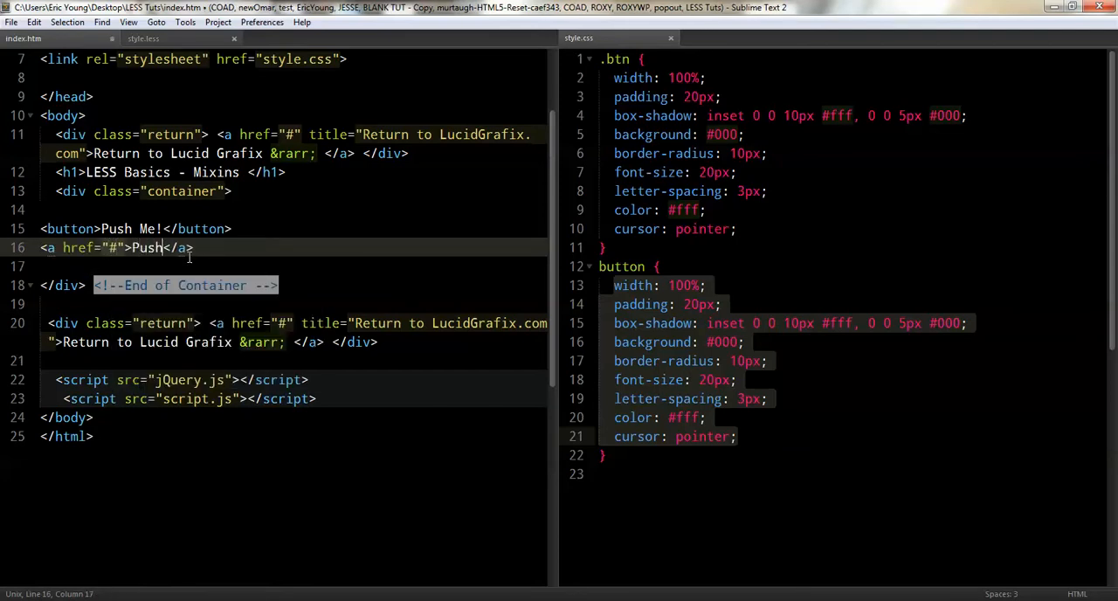
text(me)
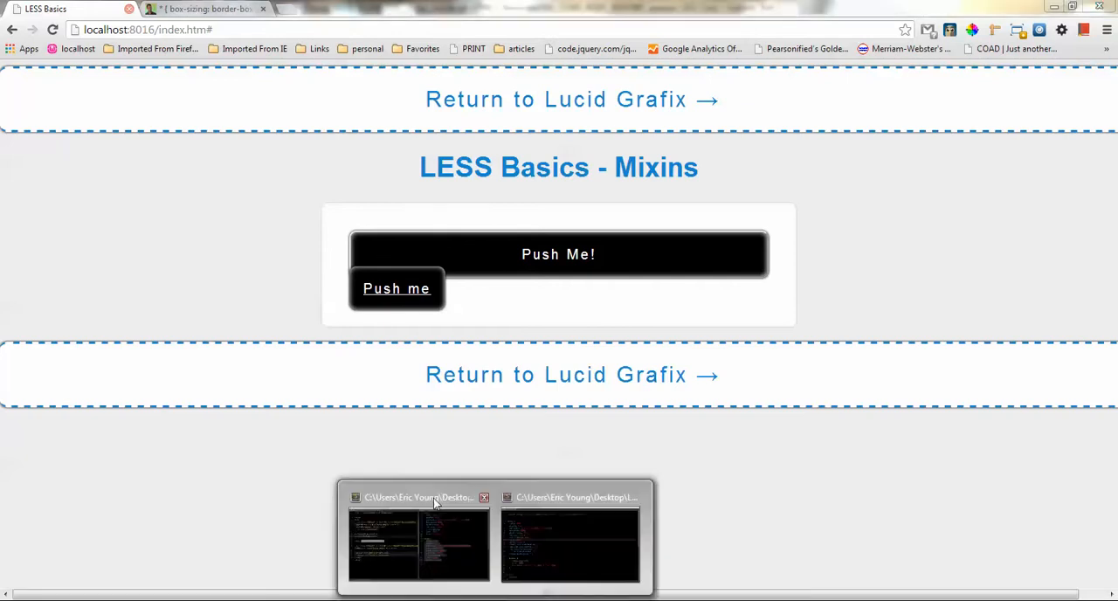
Step: Give the a rule display: block in style.less and save so it compiles
click(419, 541)
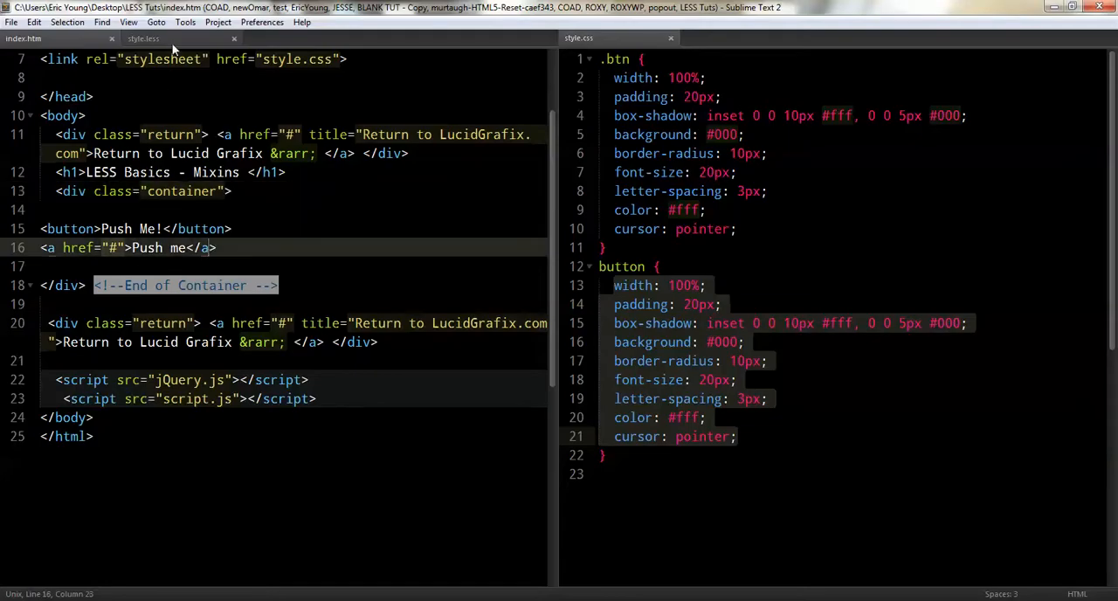
click(143, 39)
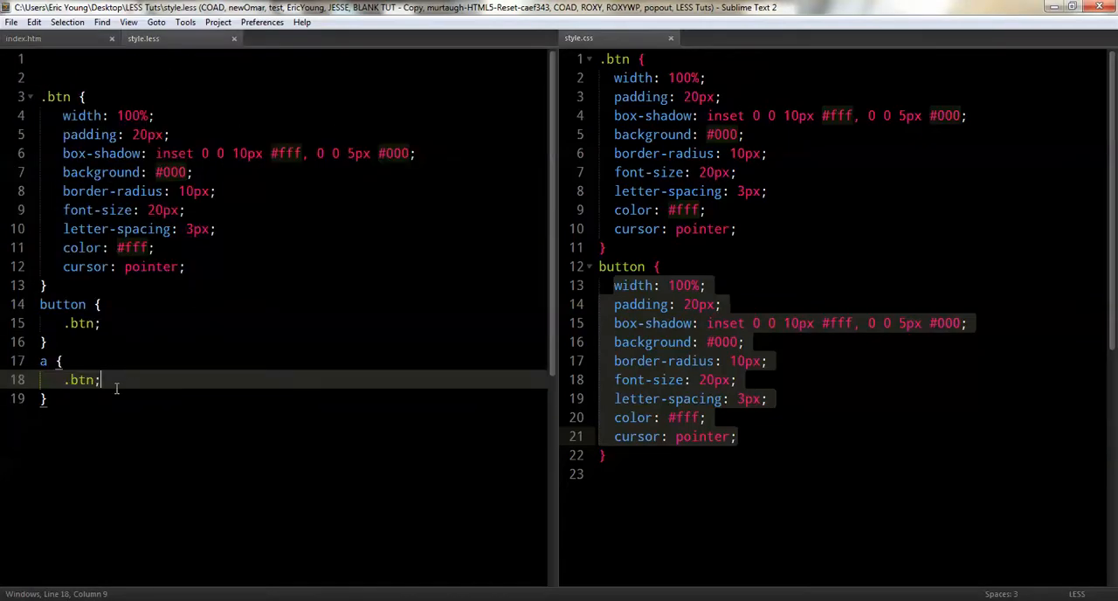
text(display: block;)
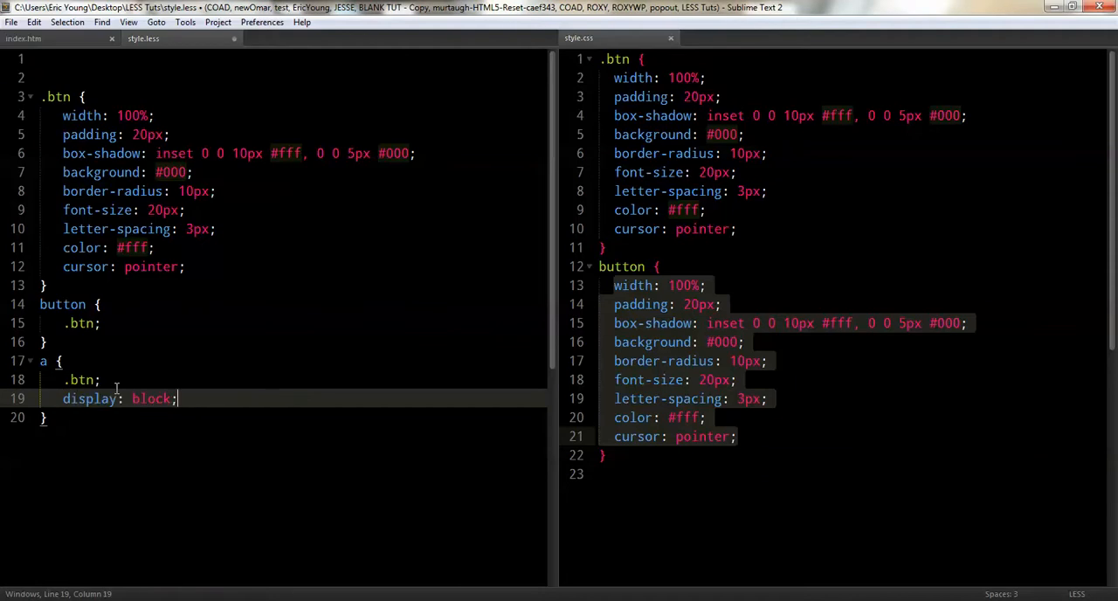
key(ctrl+s)
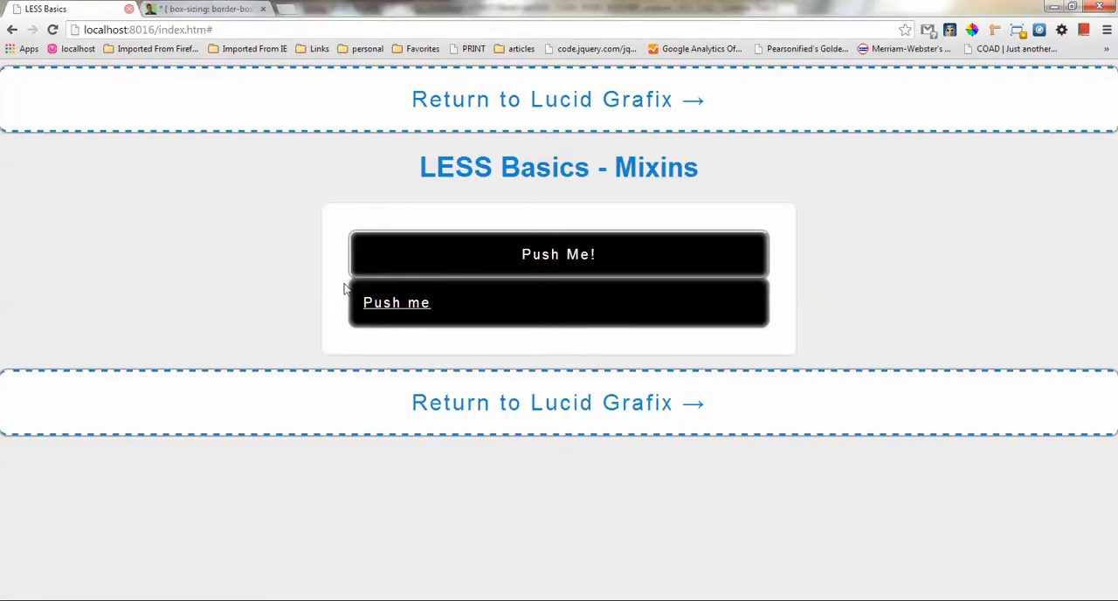
mouse_move(381, 293)
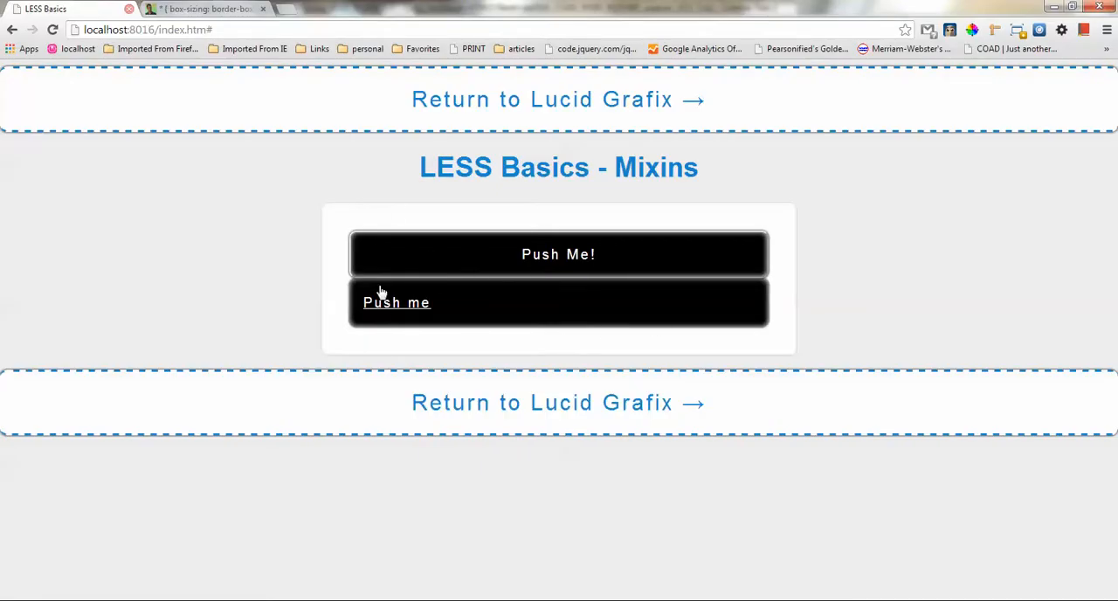
mouse_move(536, 288)
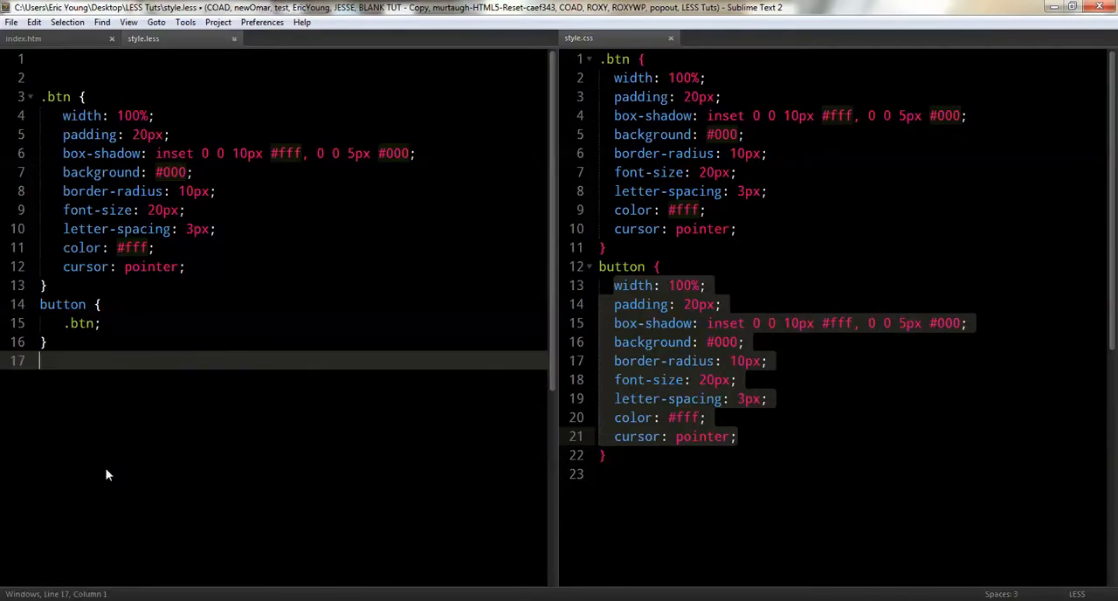
Step: Save, then start a new block after cursor: pointer inside the .btn mixin
key(ctrl+s)
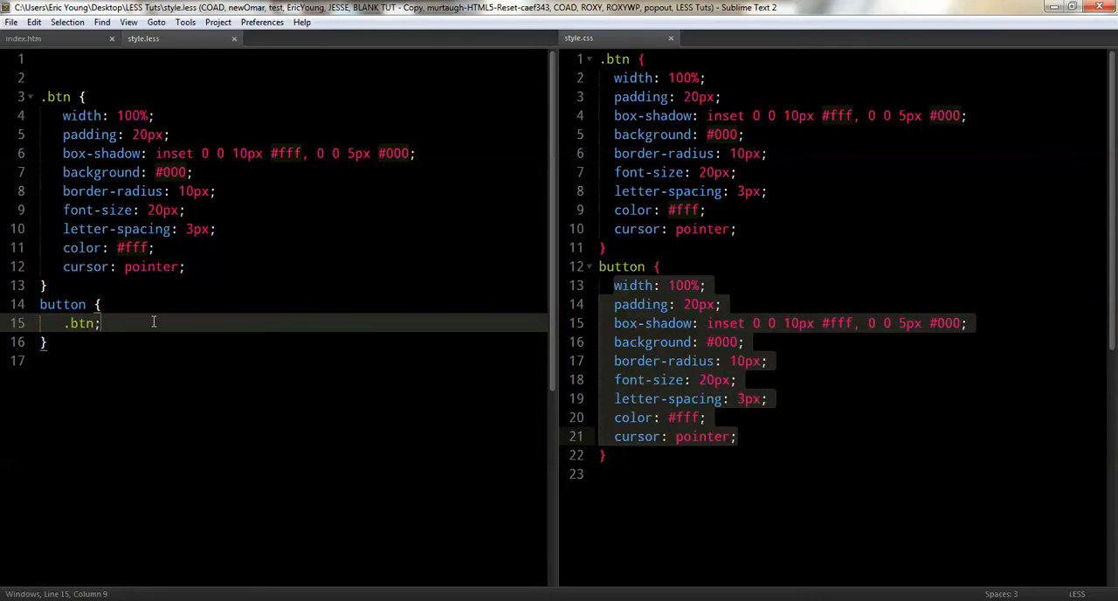
click(216, 265)
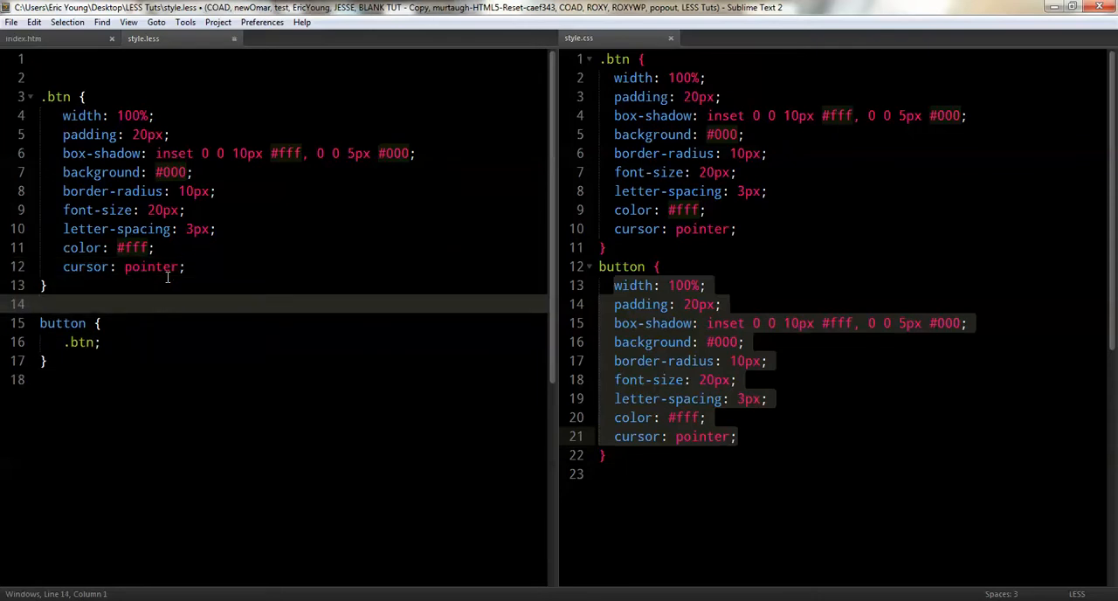
text(.bt)
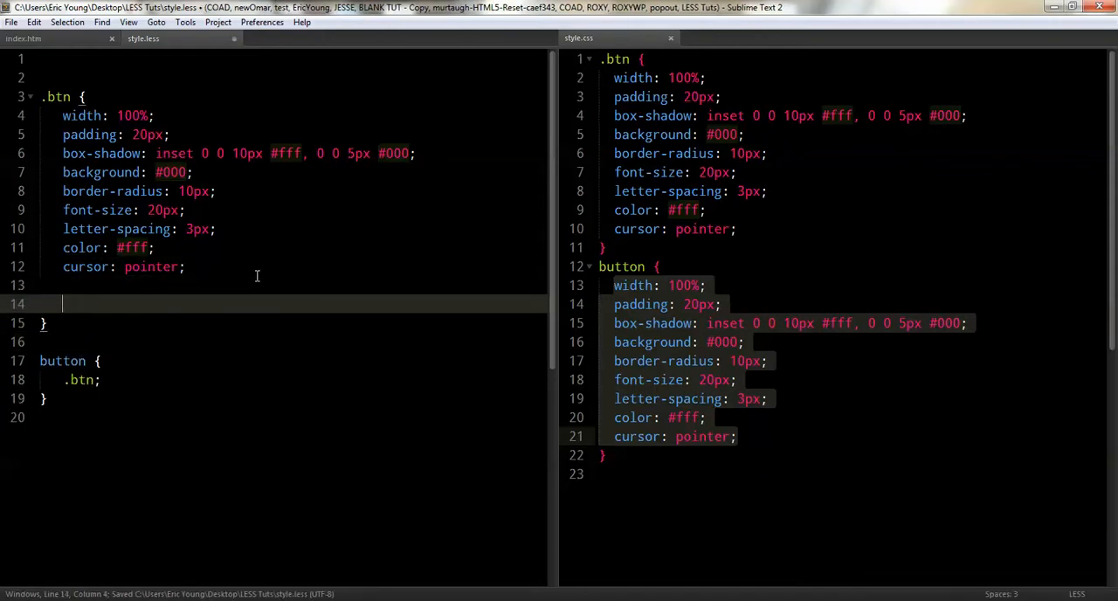
Step: Nest an &:hover block in .btn with background #fff and save to compile it
text(&:hover{)
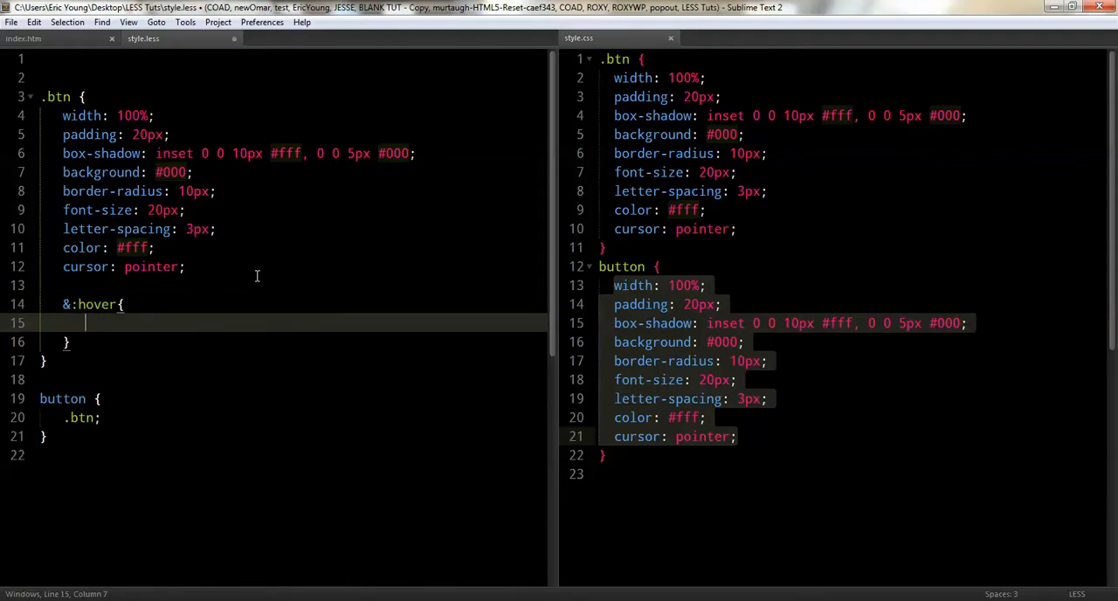
key(ctrl+s)
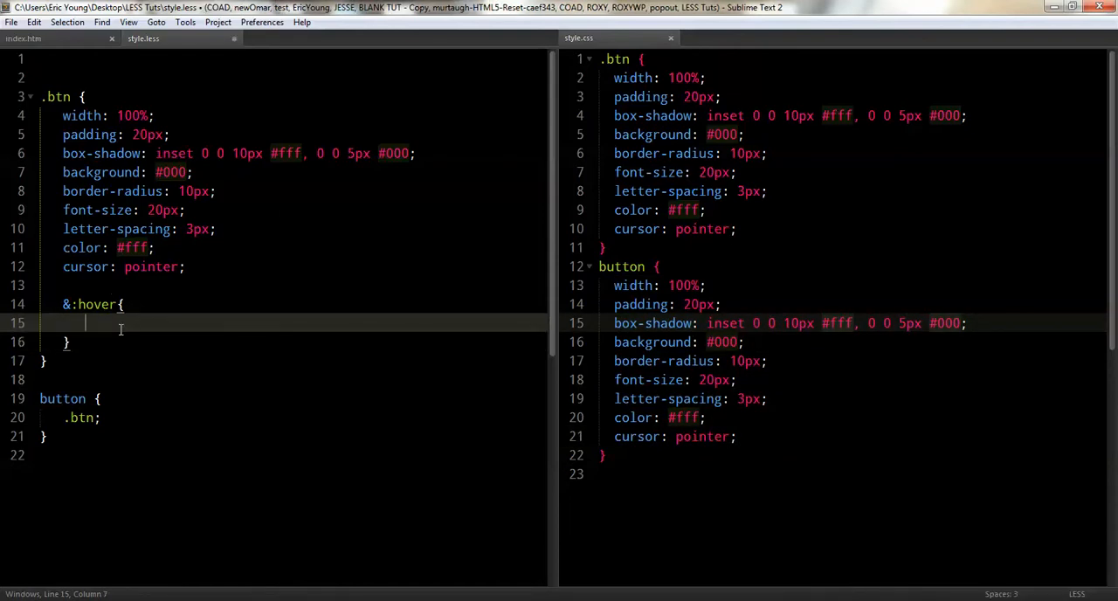
text(background: #fff;)
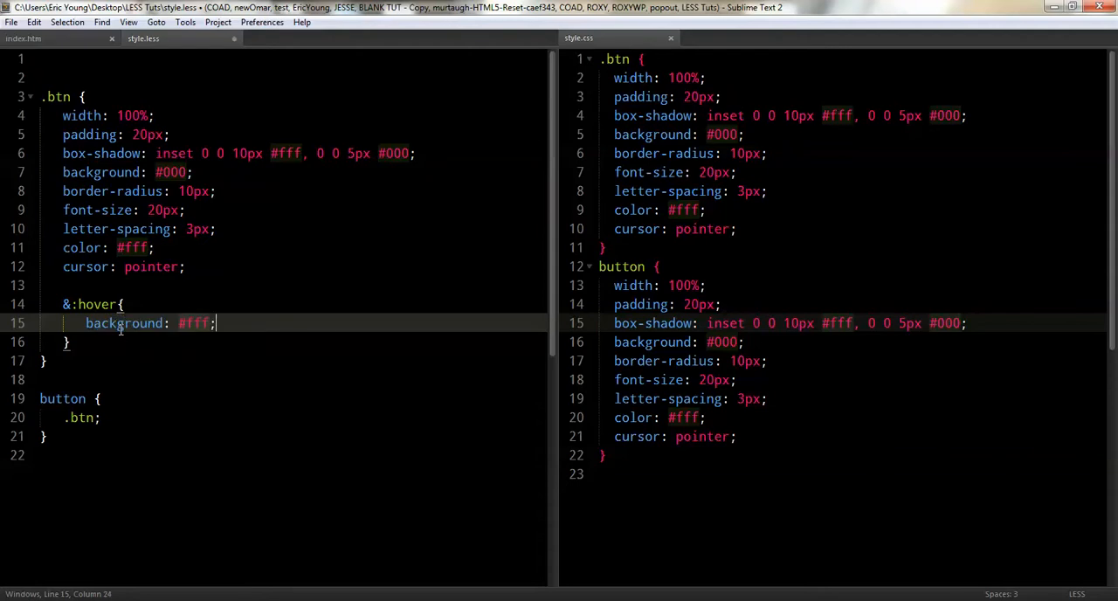
key(ctrl+s)
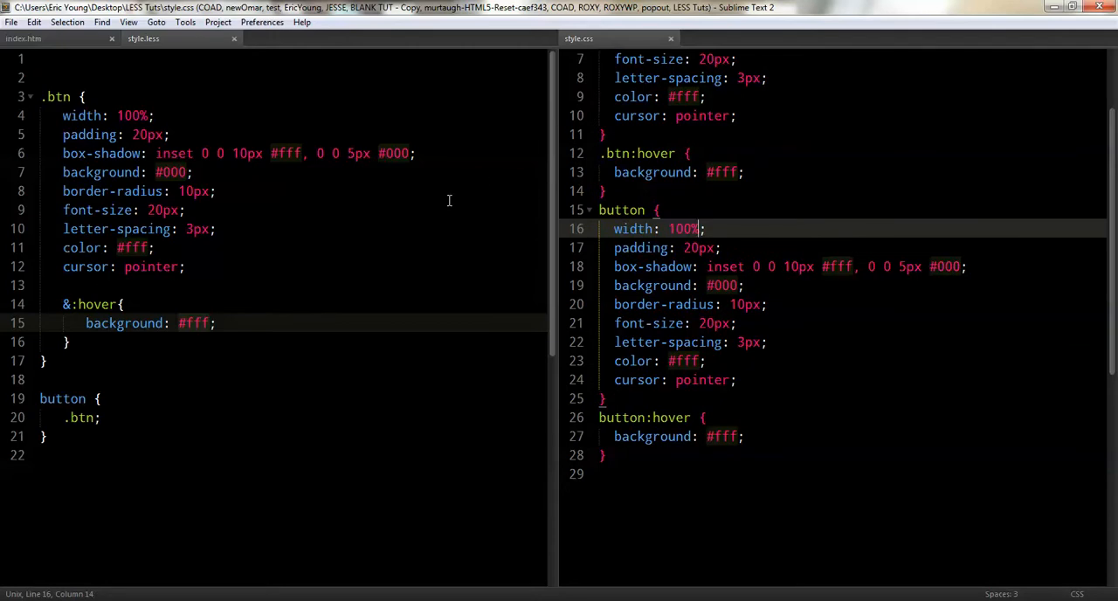
Step: Give the hover state black text with color: #000
click(122, 304)
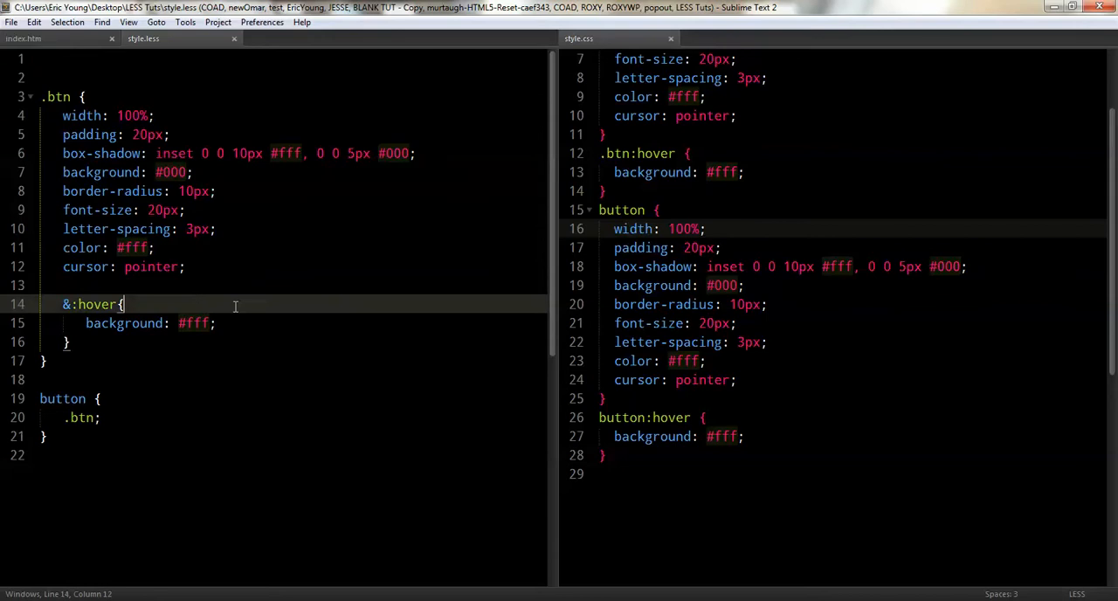
text(c)
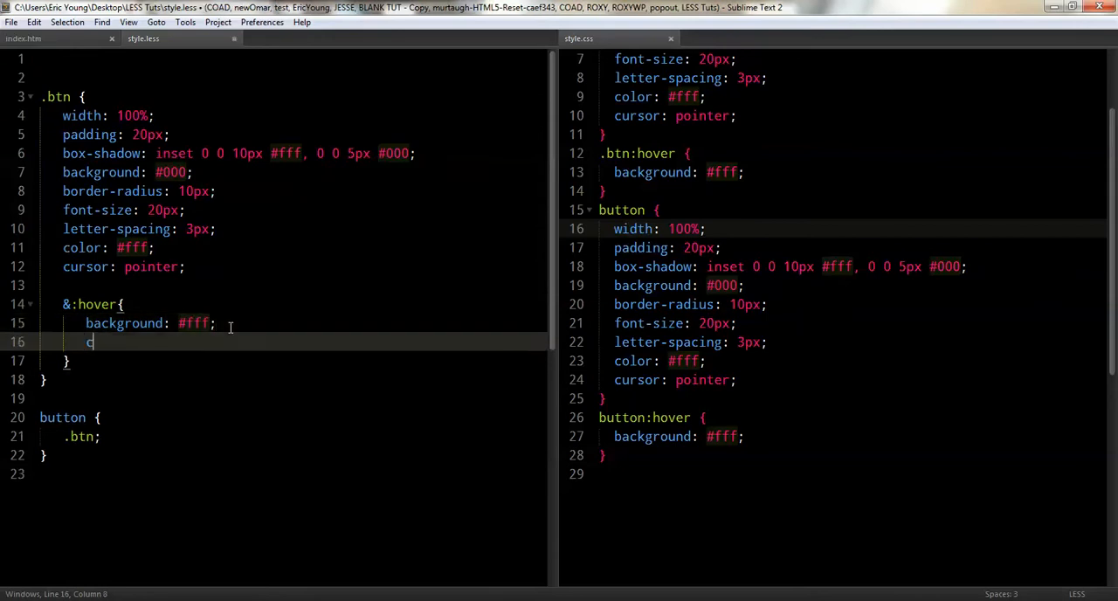
text(color: #ff)
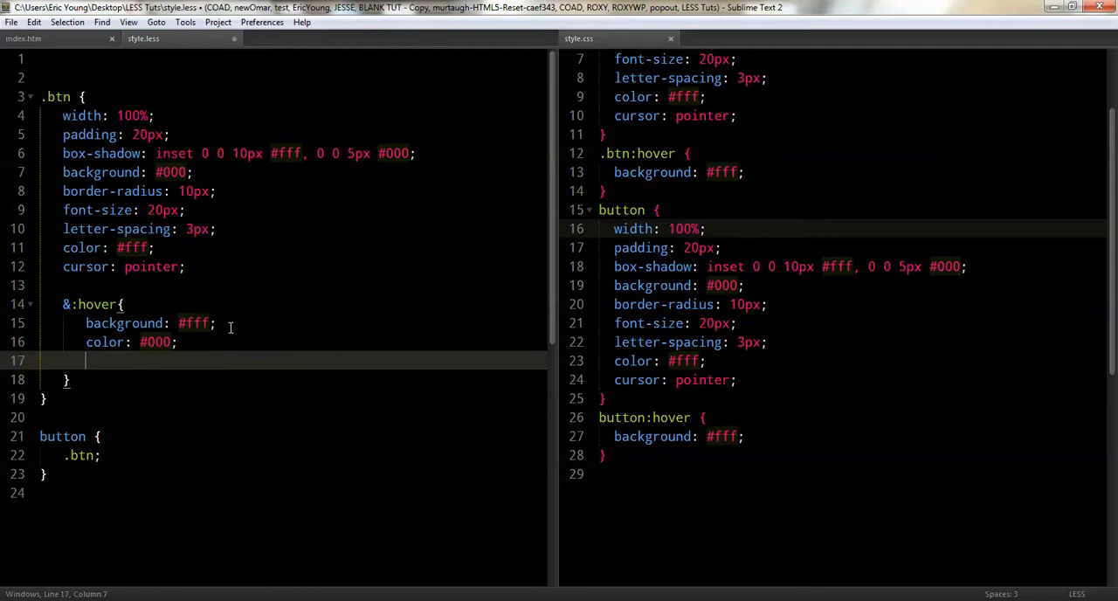
mouse_move(103, 115)
text(box-shadow: inset 0 0 10px #000, 0 0 5px #000;)
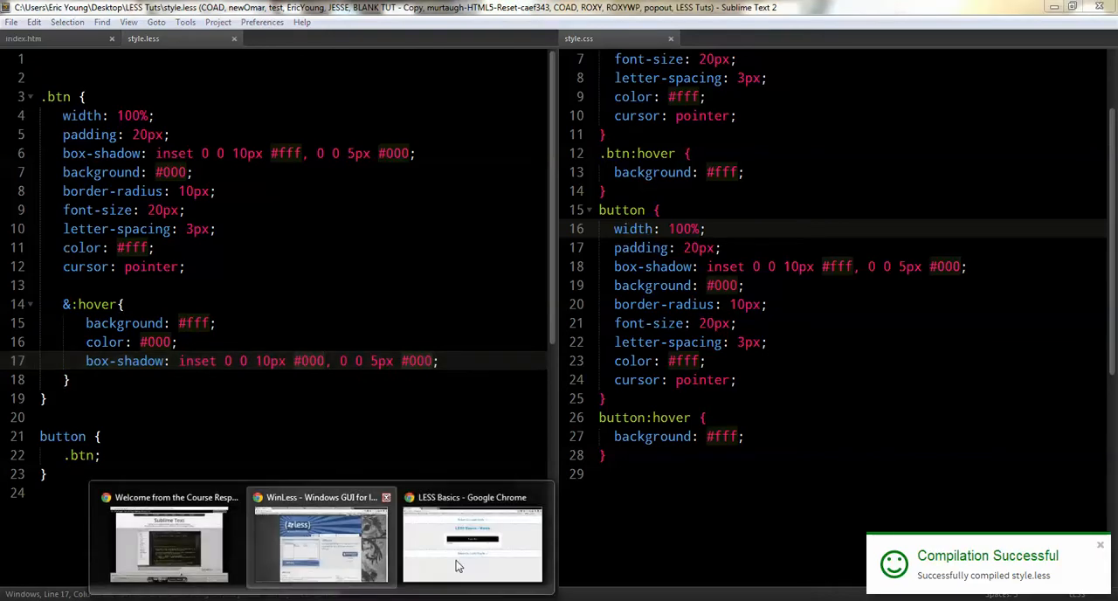
Step: Delete the Push me link line from index.htm and return to style.less
click(472, 538)
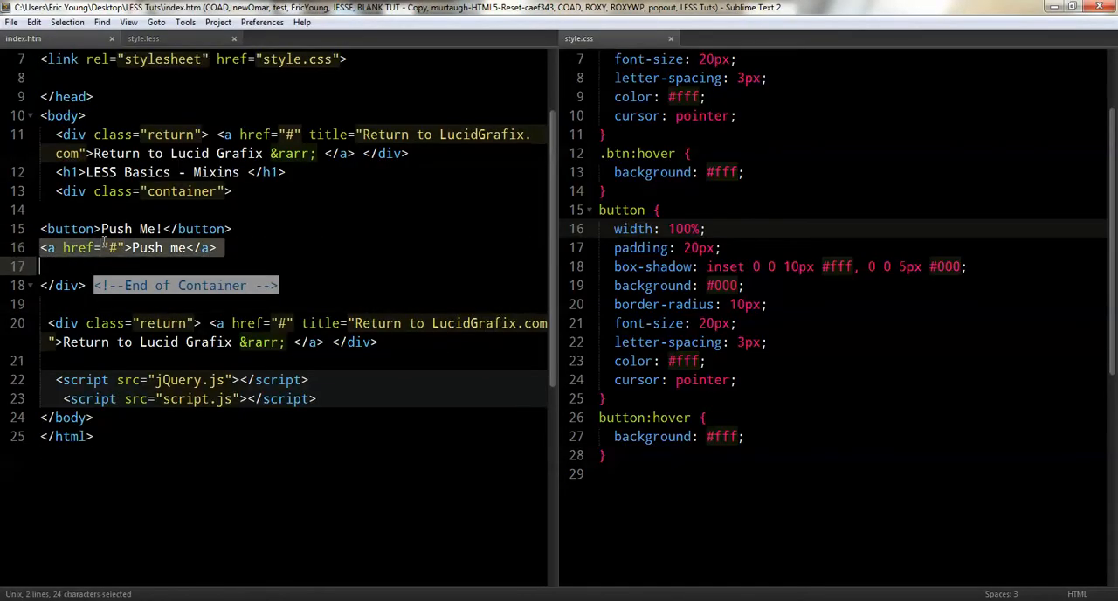
click(143, 39)
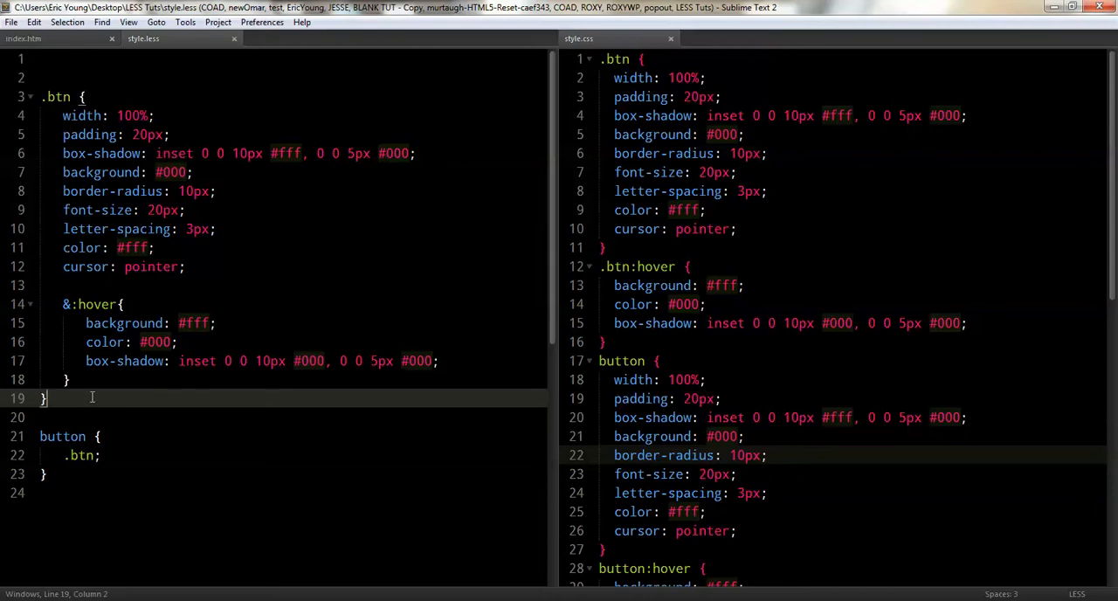
Step: Extend the nested &:hover selector with , &:active and save so it compiles
click(123, 304)
text(, )
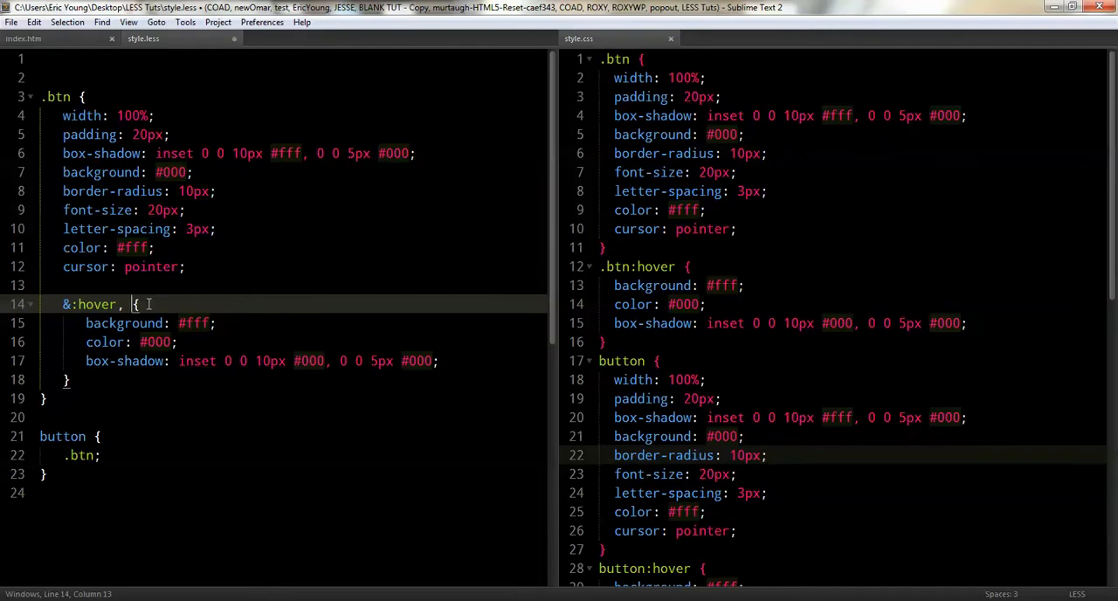
text(&:active)
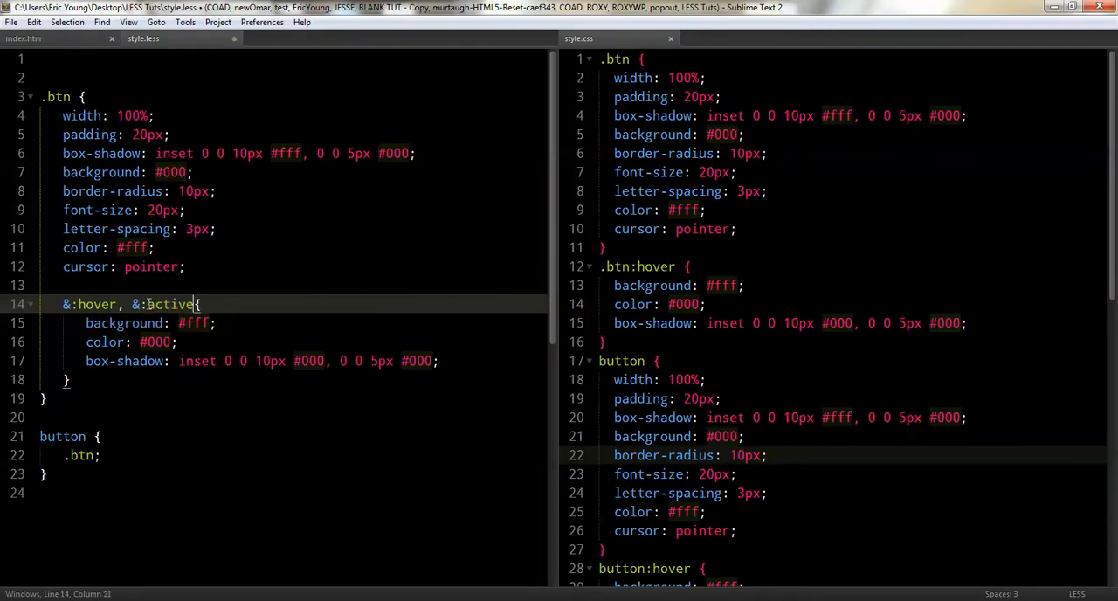
key(ctrl+s)
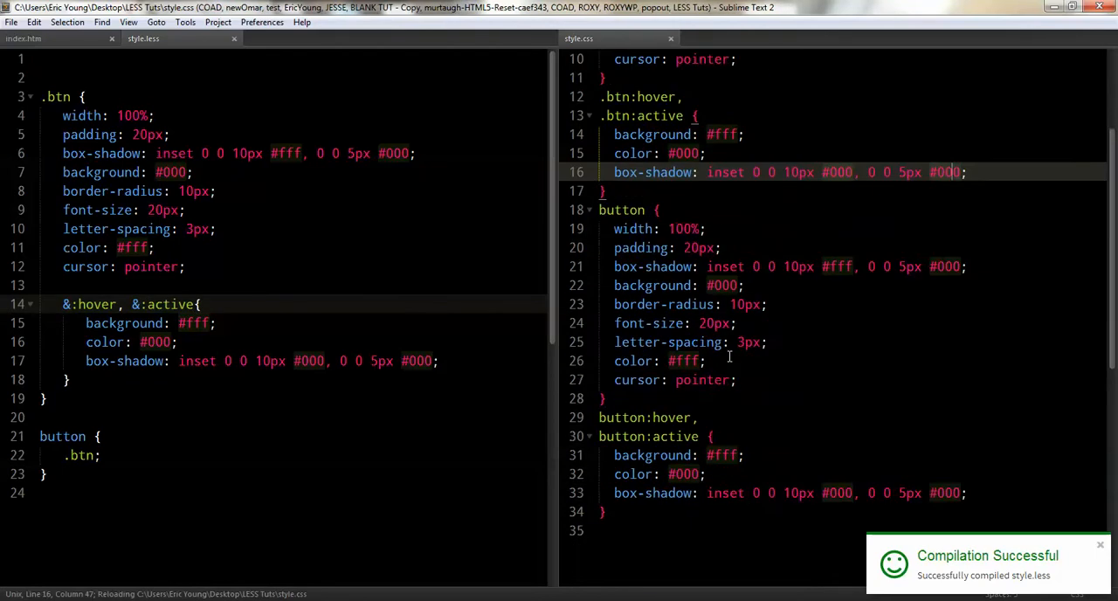
scroll(up, 3)
text(, )
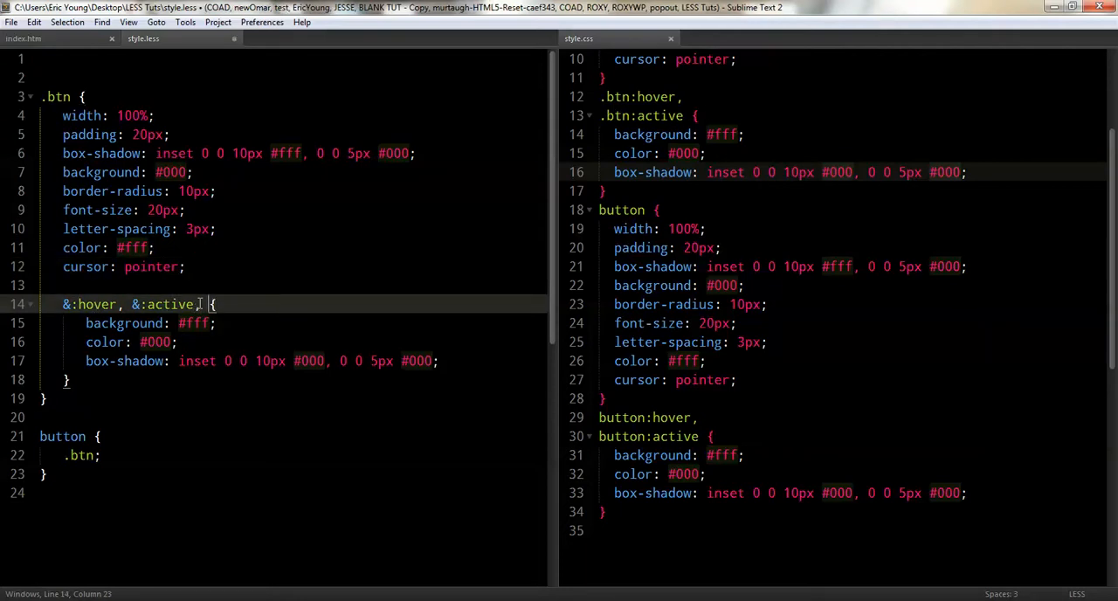
Step: Add , &:visited to the same selector and return to the stylesheet
text(&:visited)
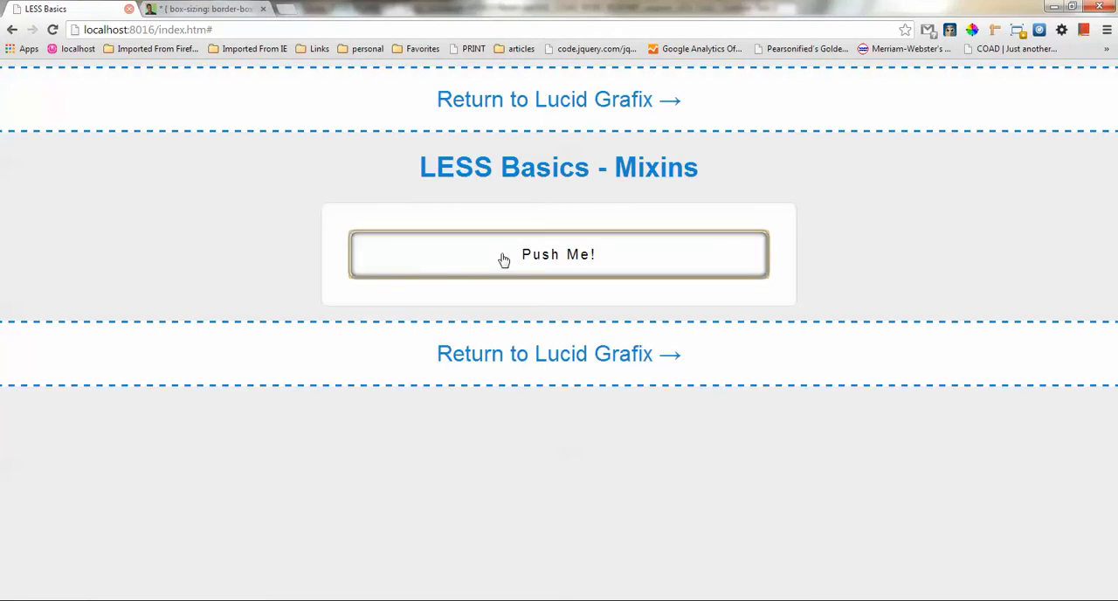
click(559, 255)
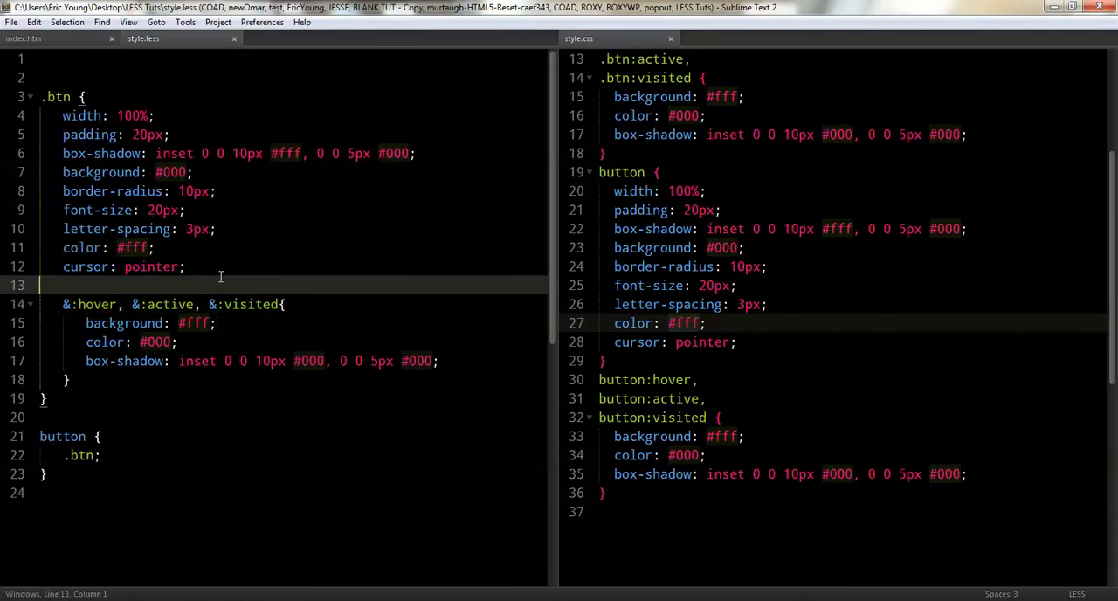
Step: Insert the transition-duration snippet, fill all five prefixed fields with .5s, and save
text(t-transition-duration: time;)
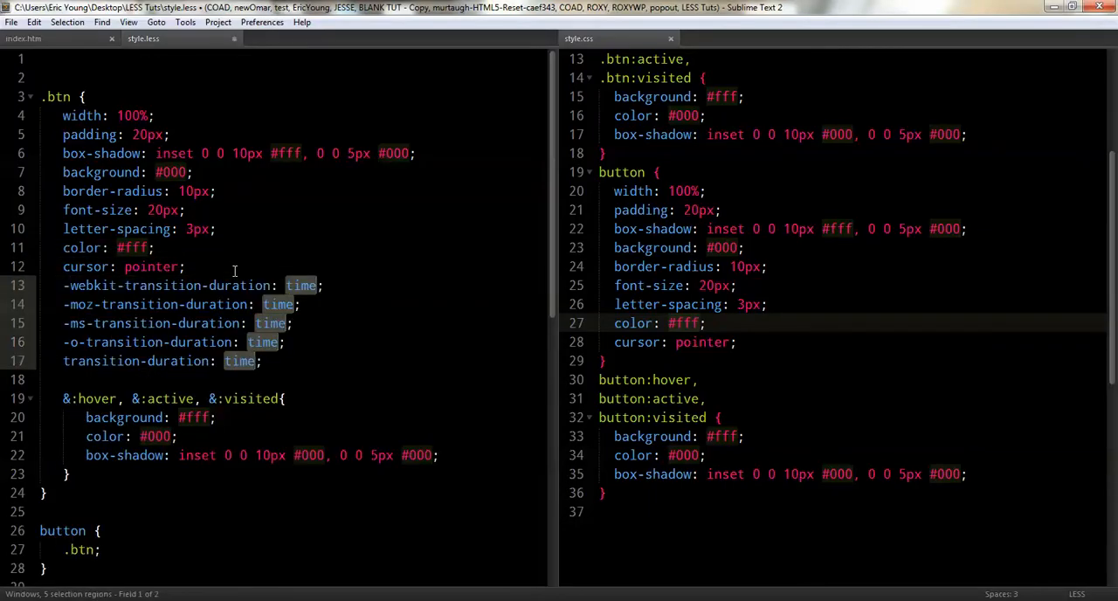
text(.5s)
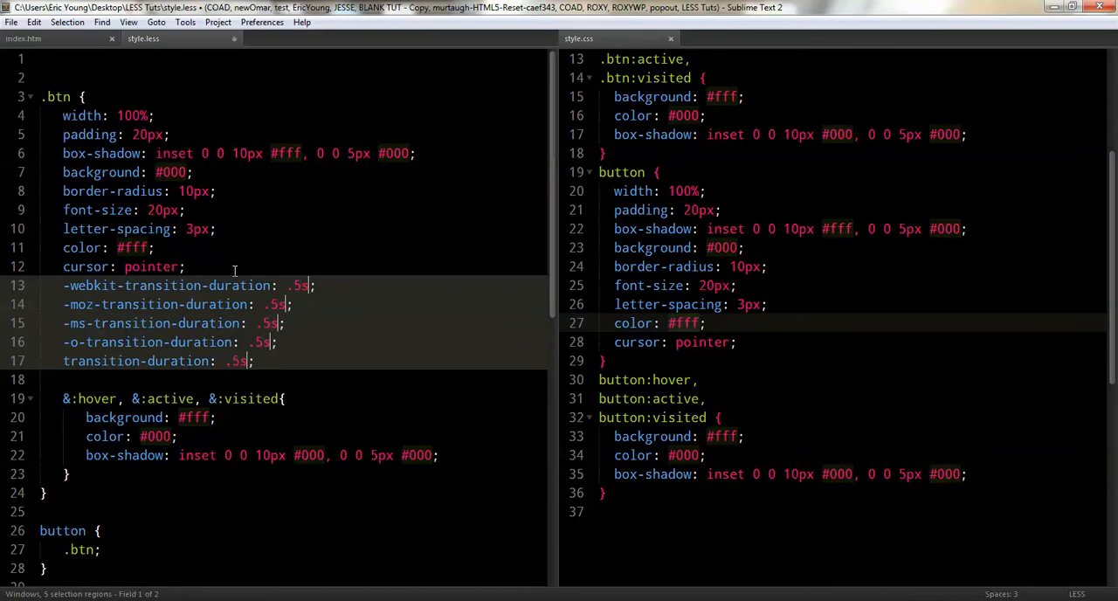
key(ctrl+s)
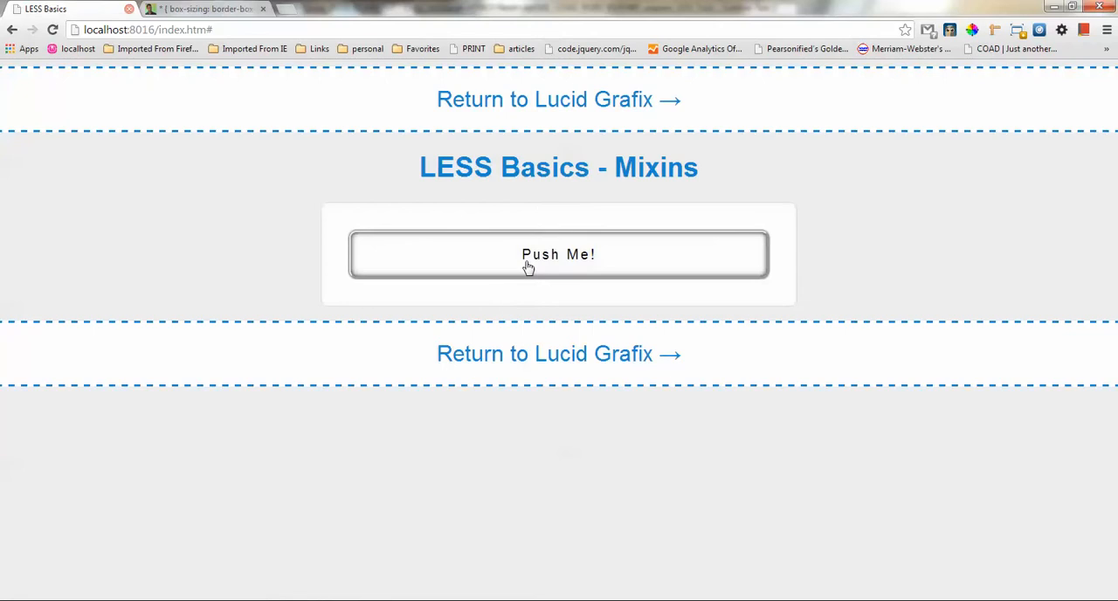
mouse_move(513, 273)
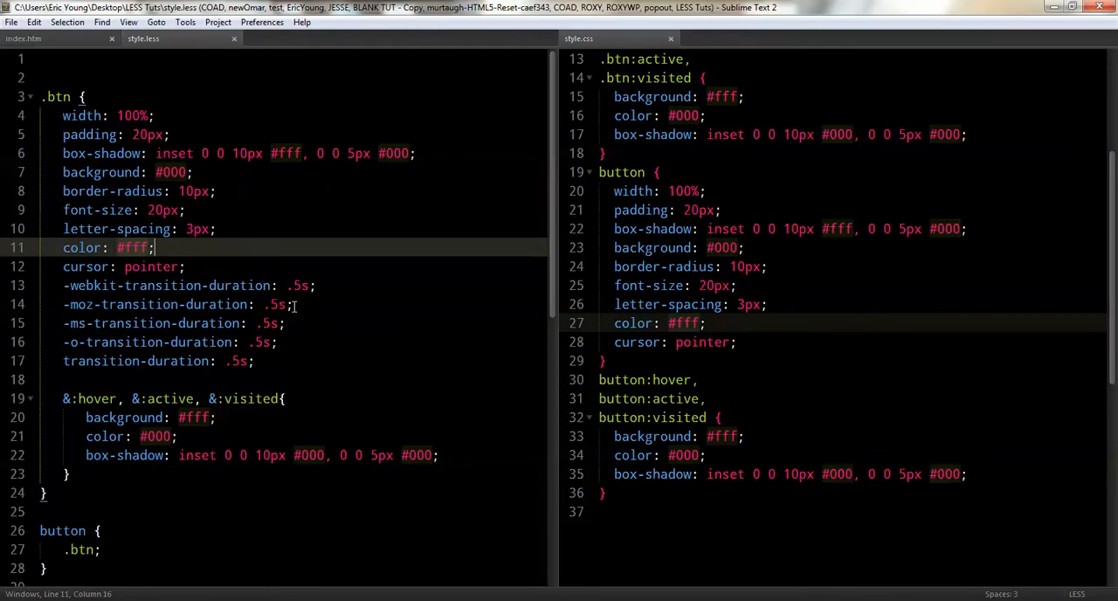
mouse_move(70, 290)
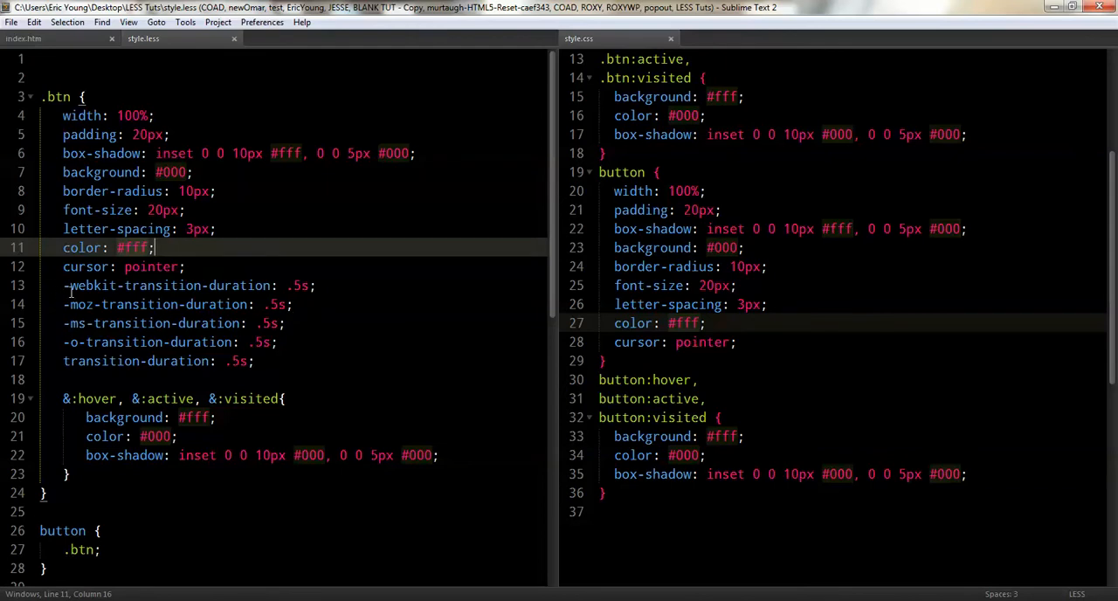